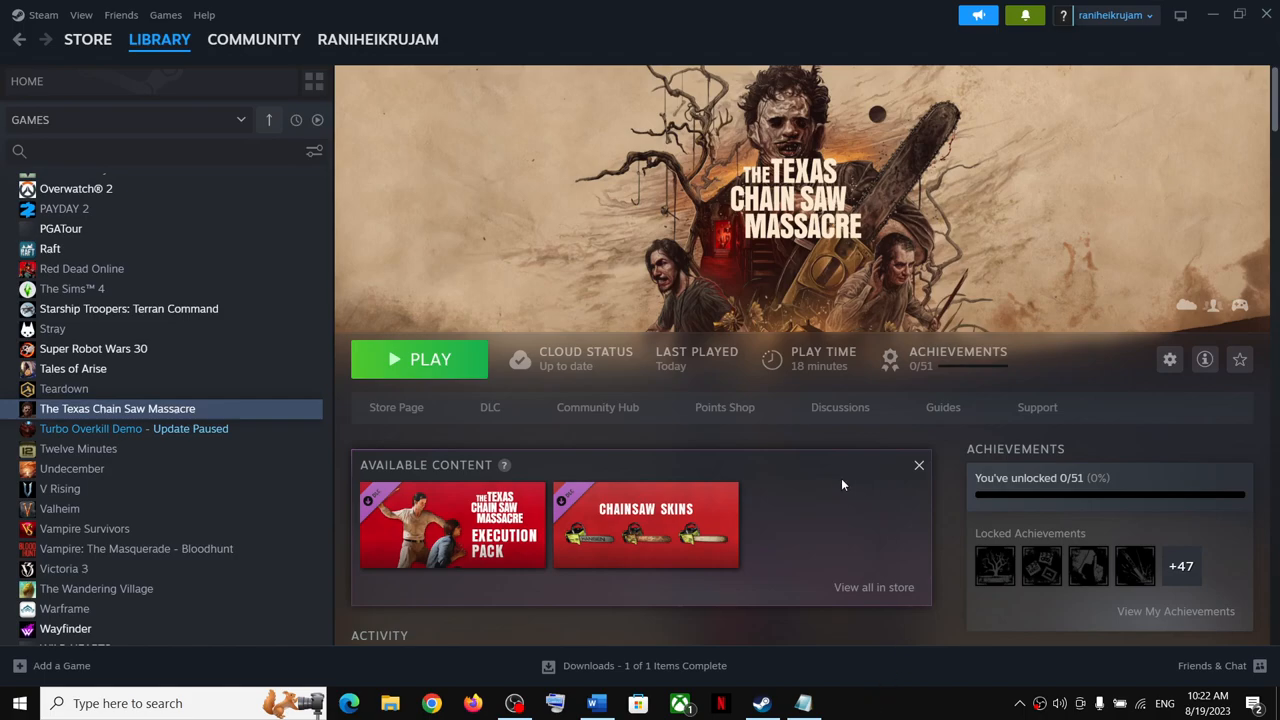
Review Step 2 of the fix document alongside the game's Steam library page
left_click(596, 704)
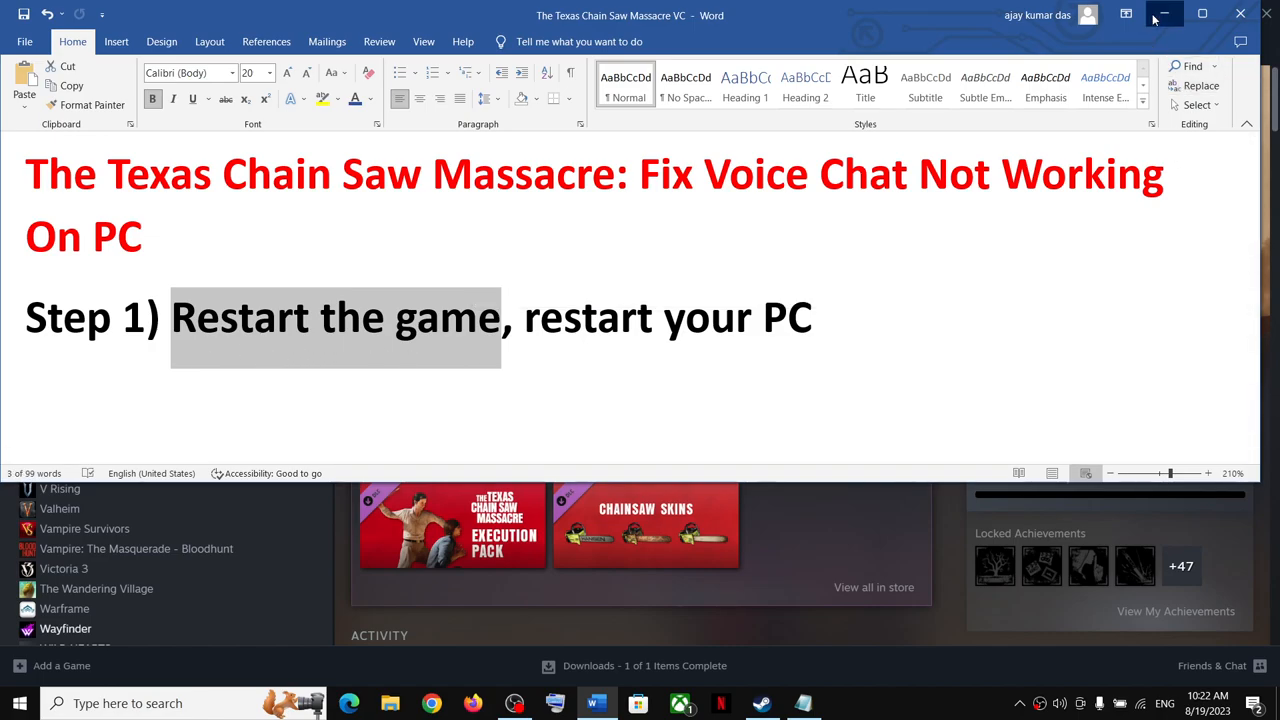
left_click(760, 704)
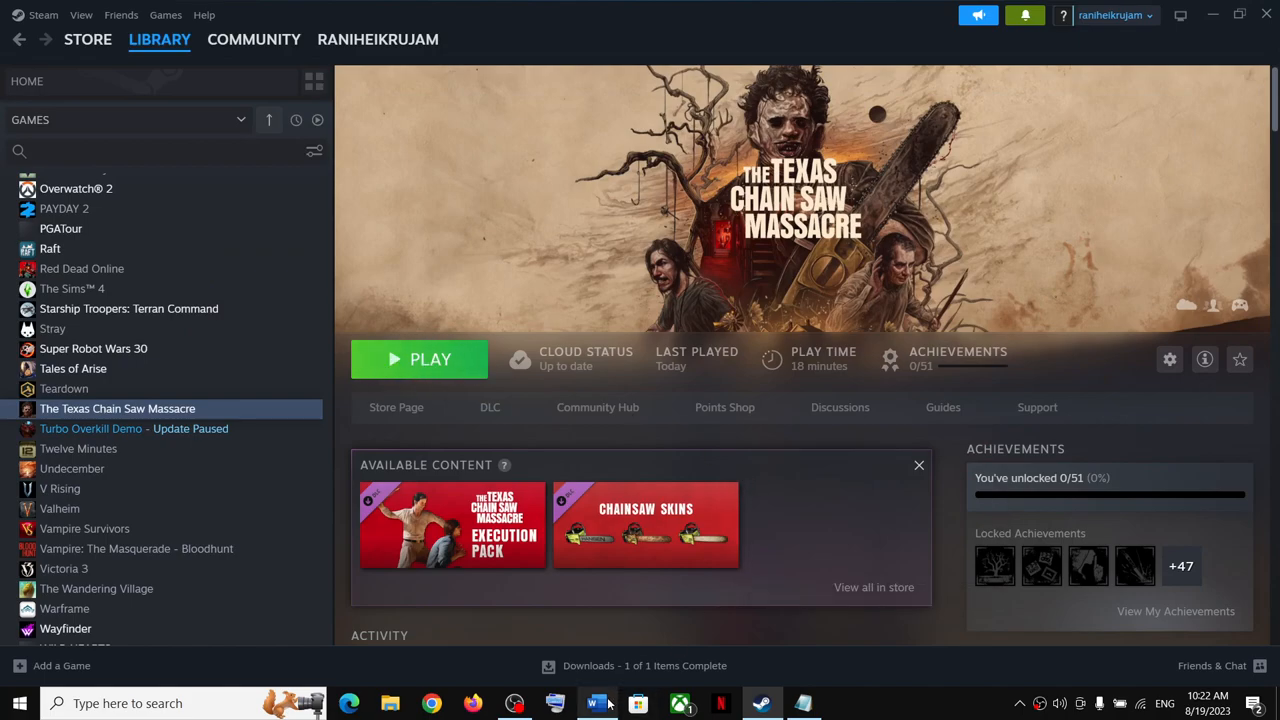
left_click(596, 704)
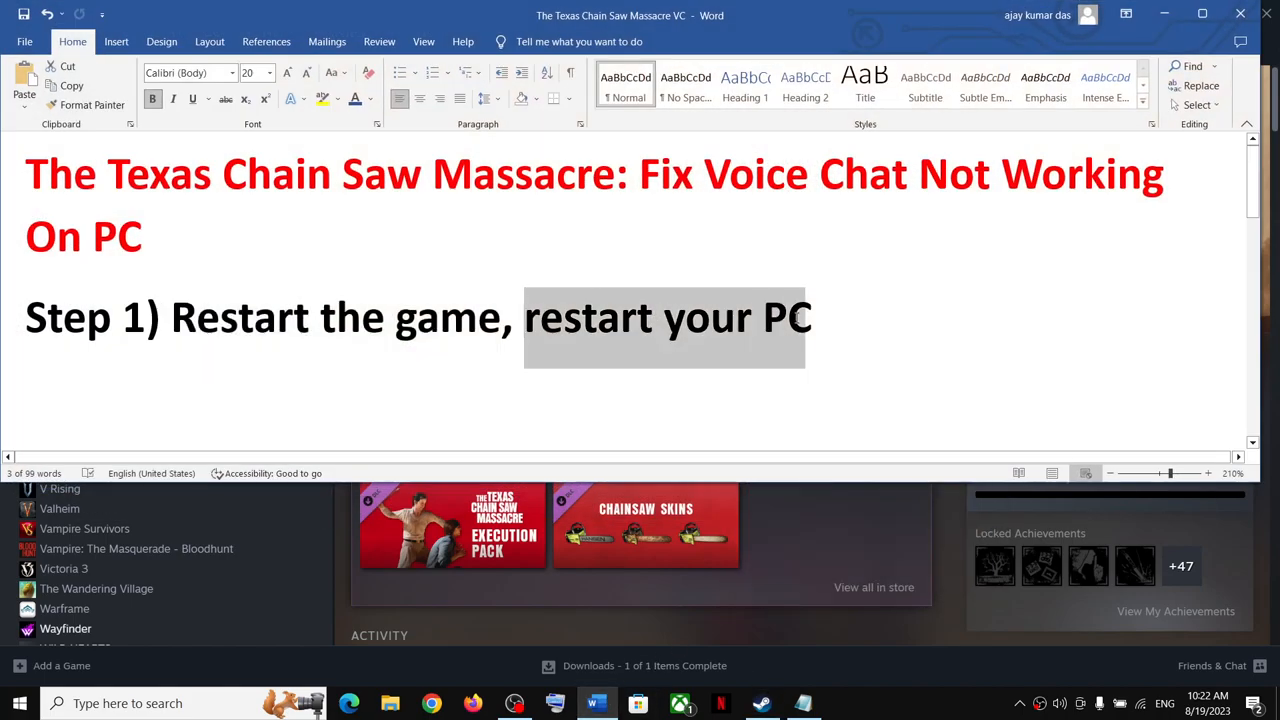
left_click(760, 704)
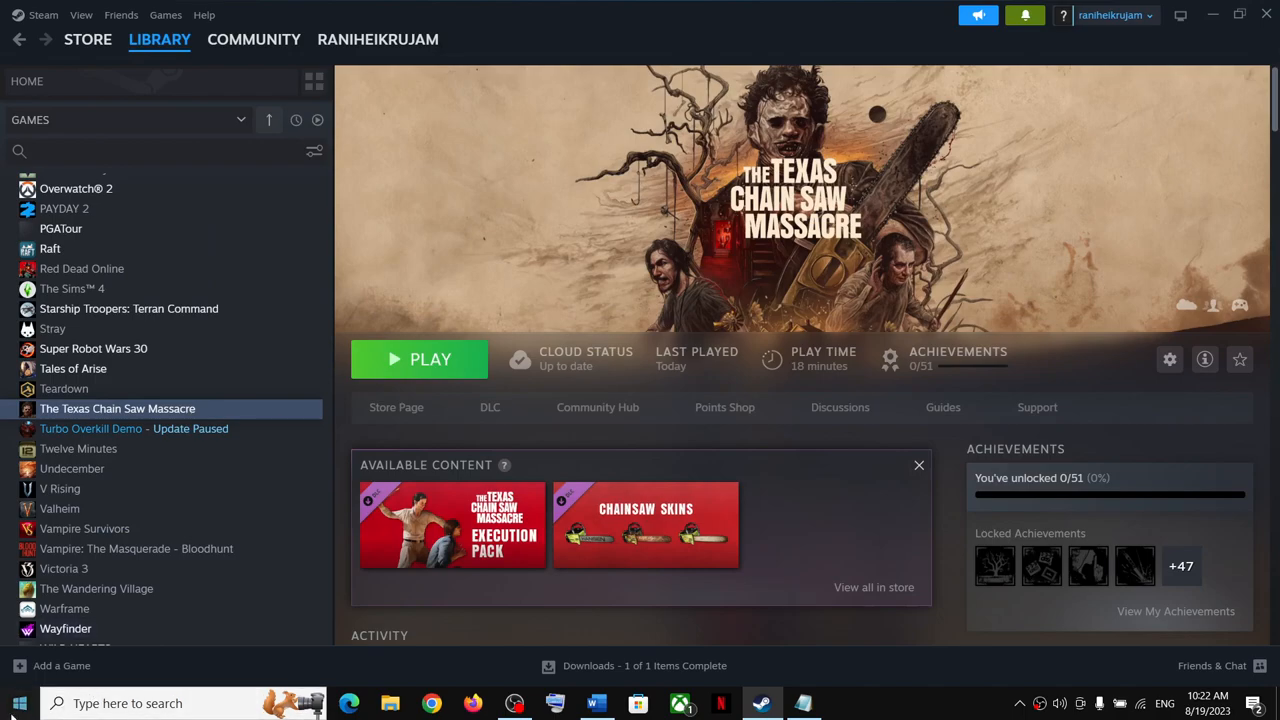
left_click(18, 704)
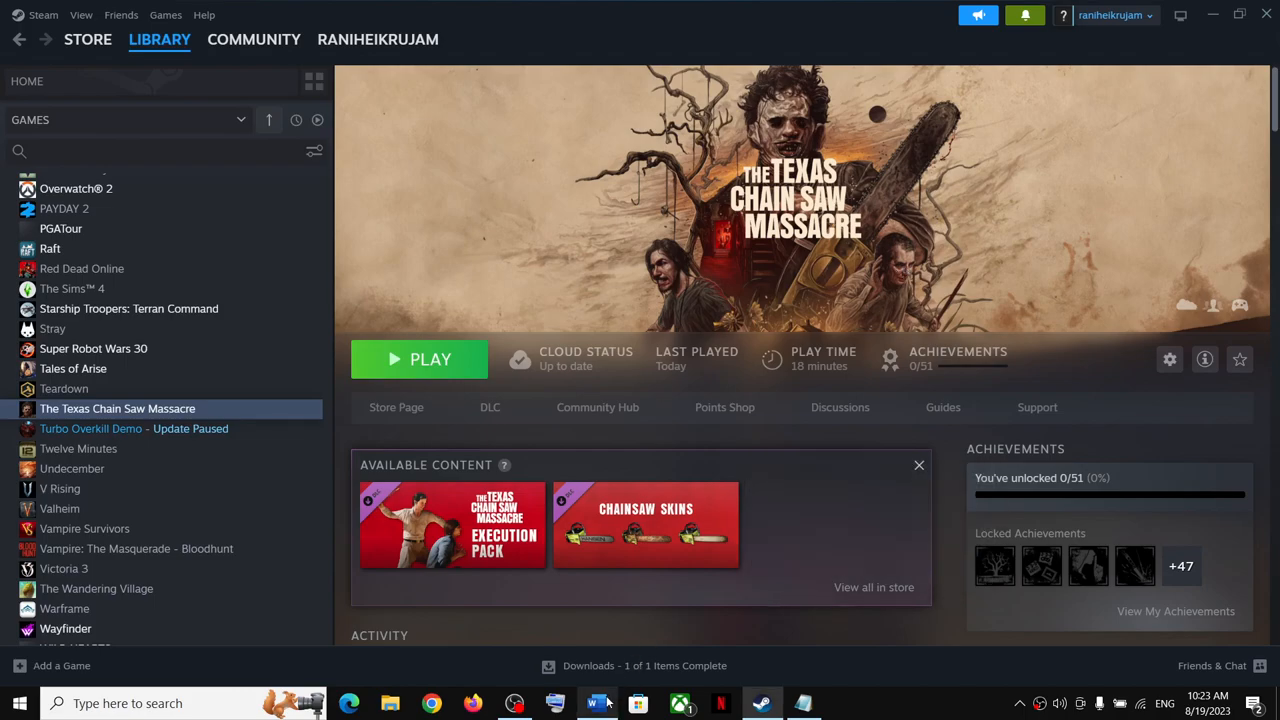
left_click(596, 704)
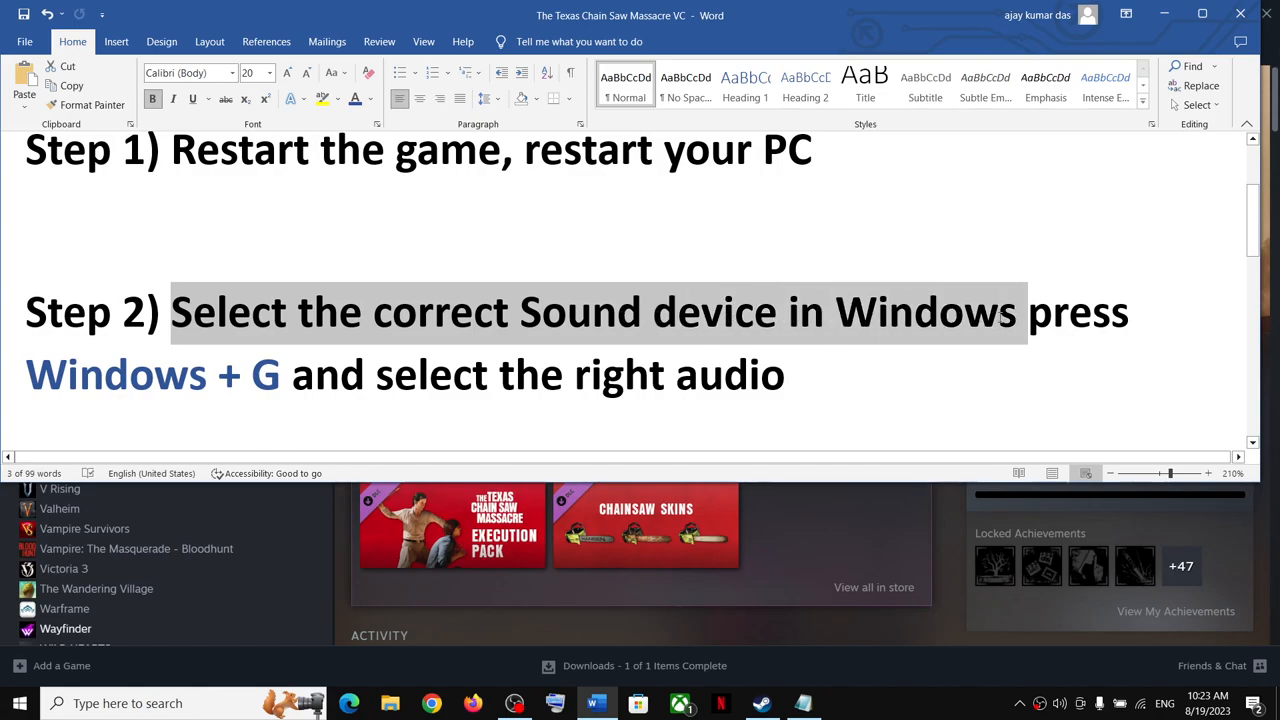
left_click(760, 704)
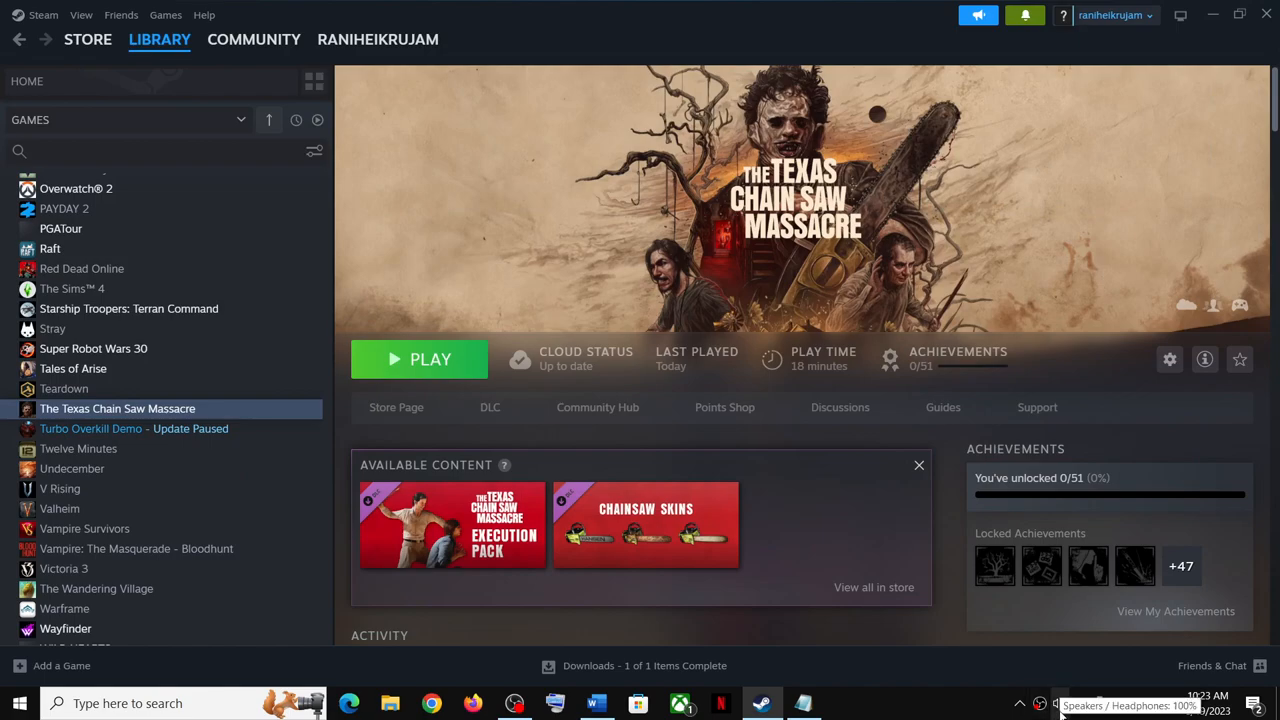
Make Speakers / Headphones (Realtek Audio) the Windows playback device from the taskbar list
left_click(1058, 704)
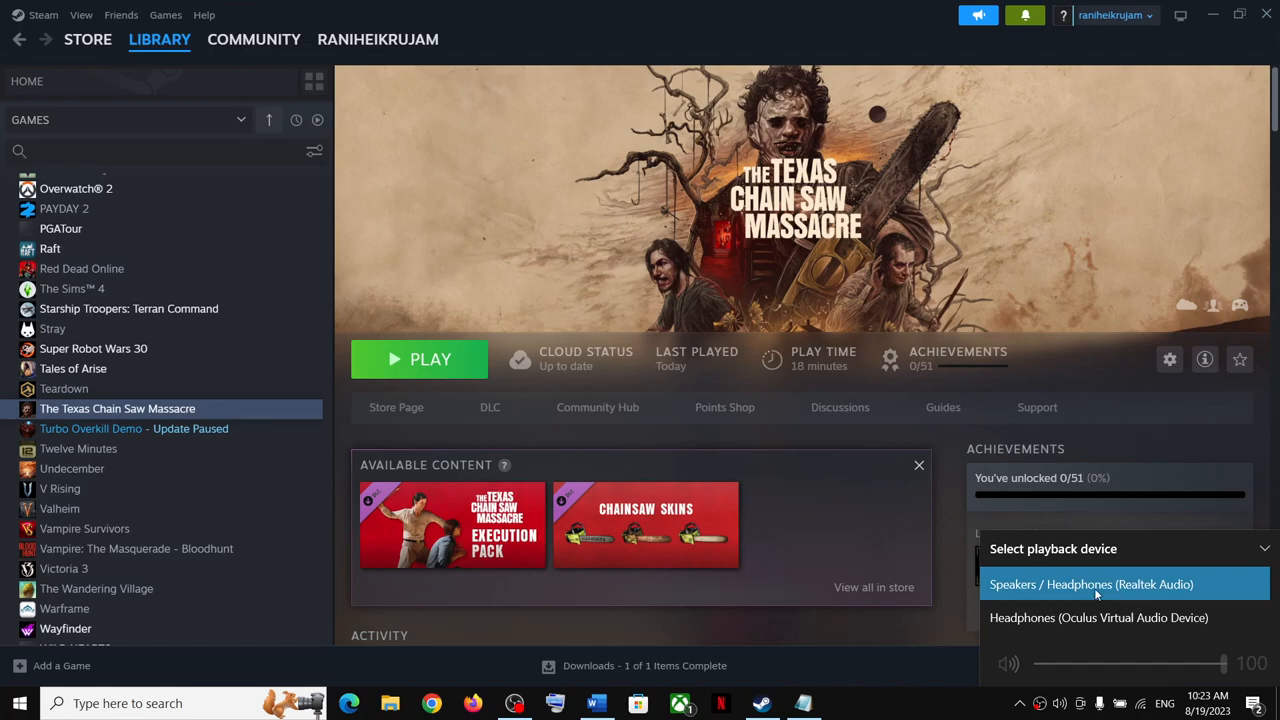
mouse_move(1148, 596)
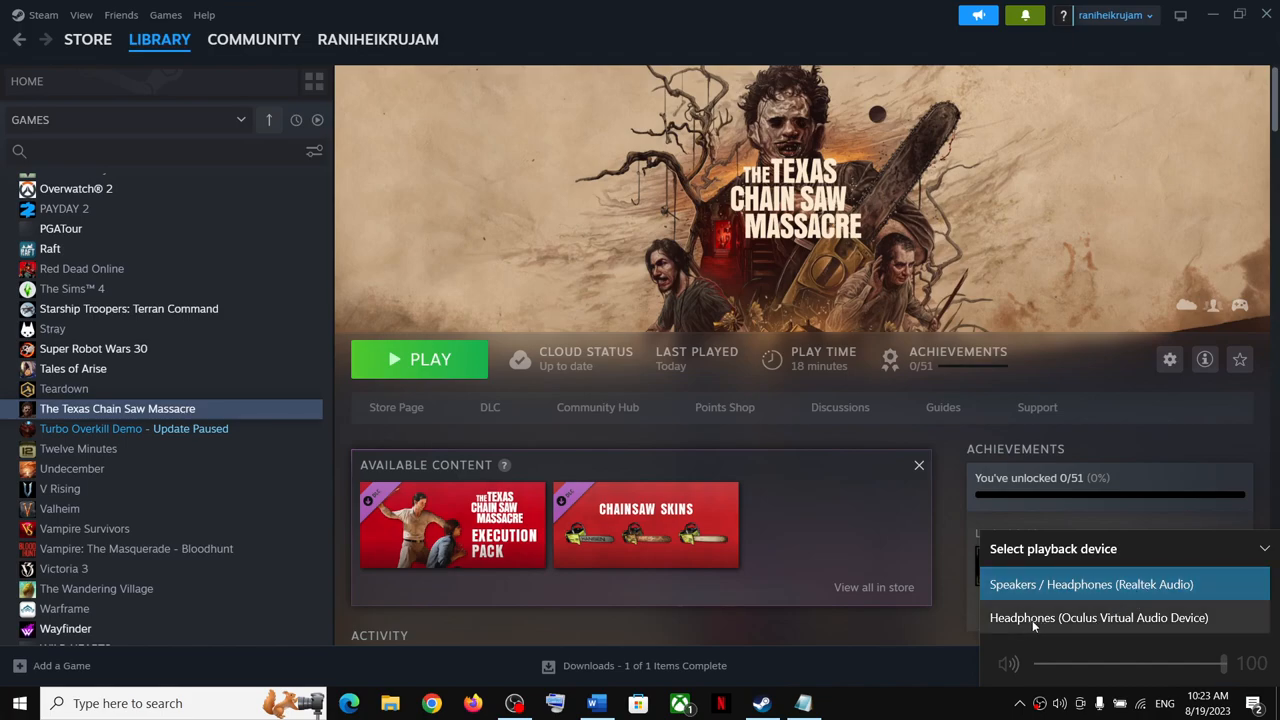
mouse_move(1196, 624)
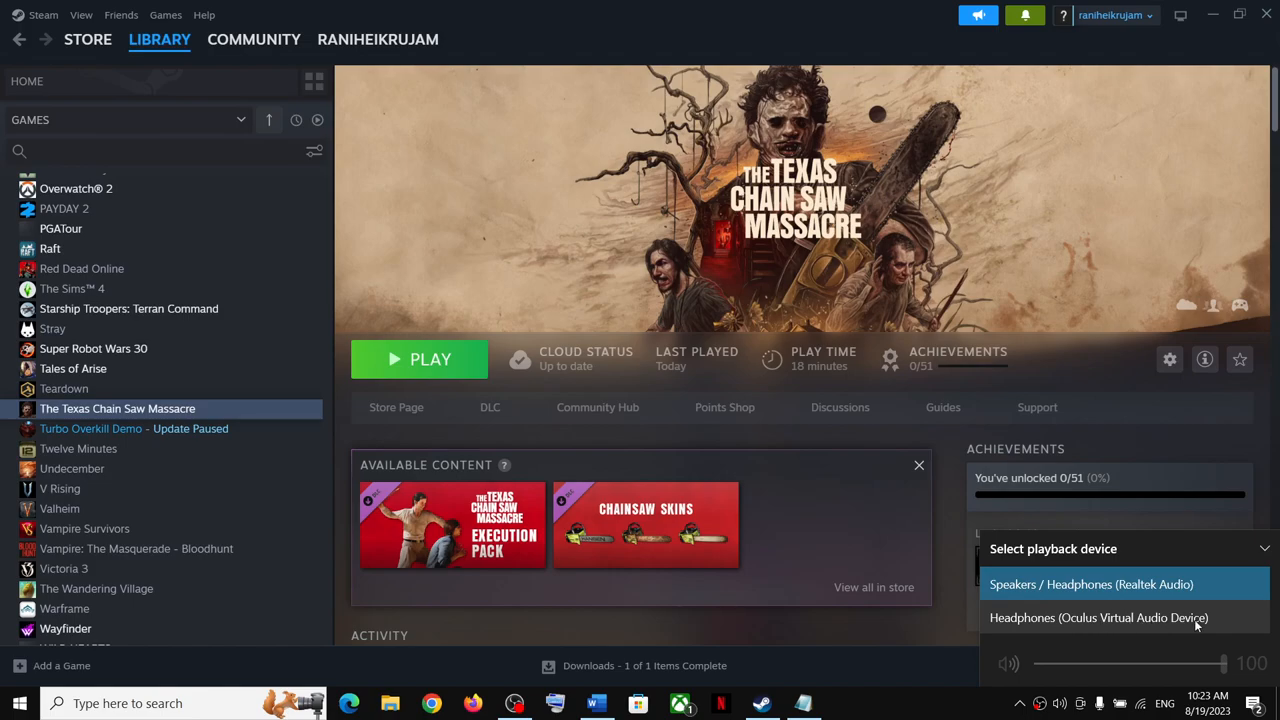
mouse_move(1144, 628)
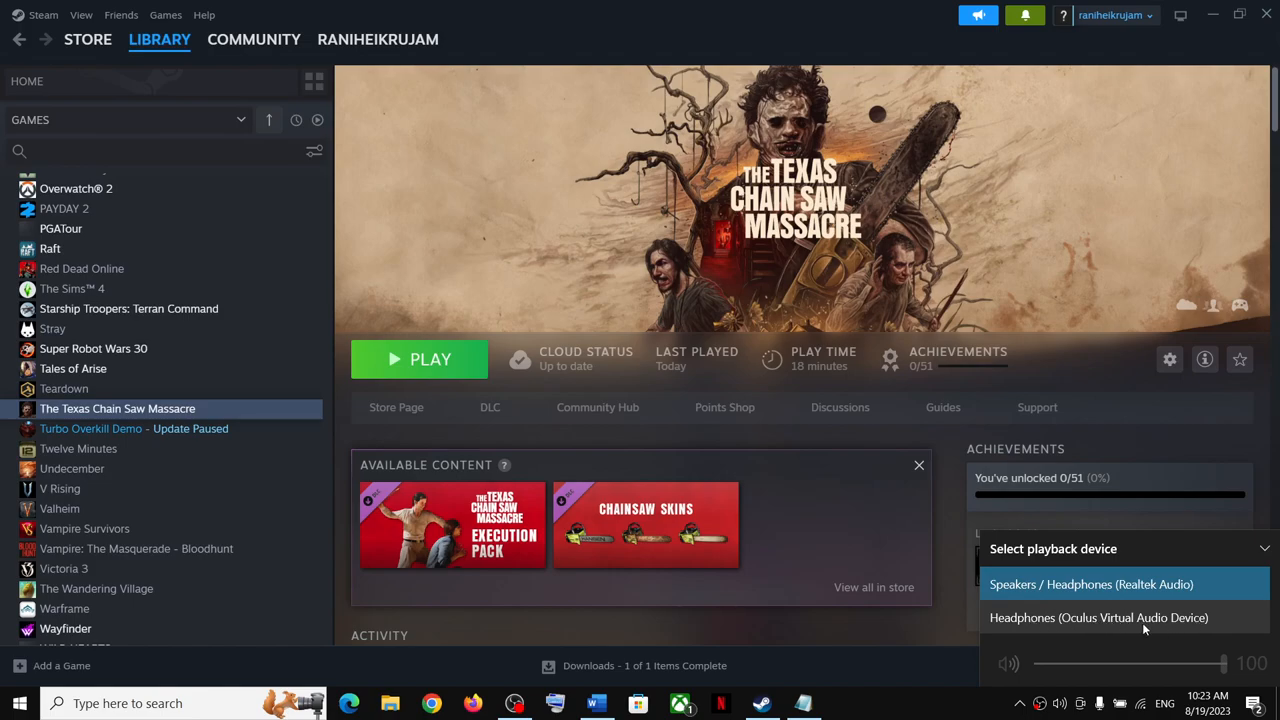
mouse_move(1090, 584)
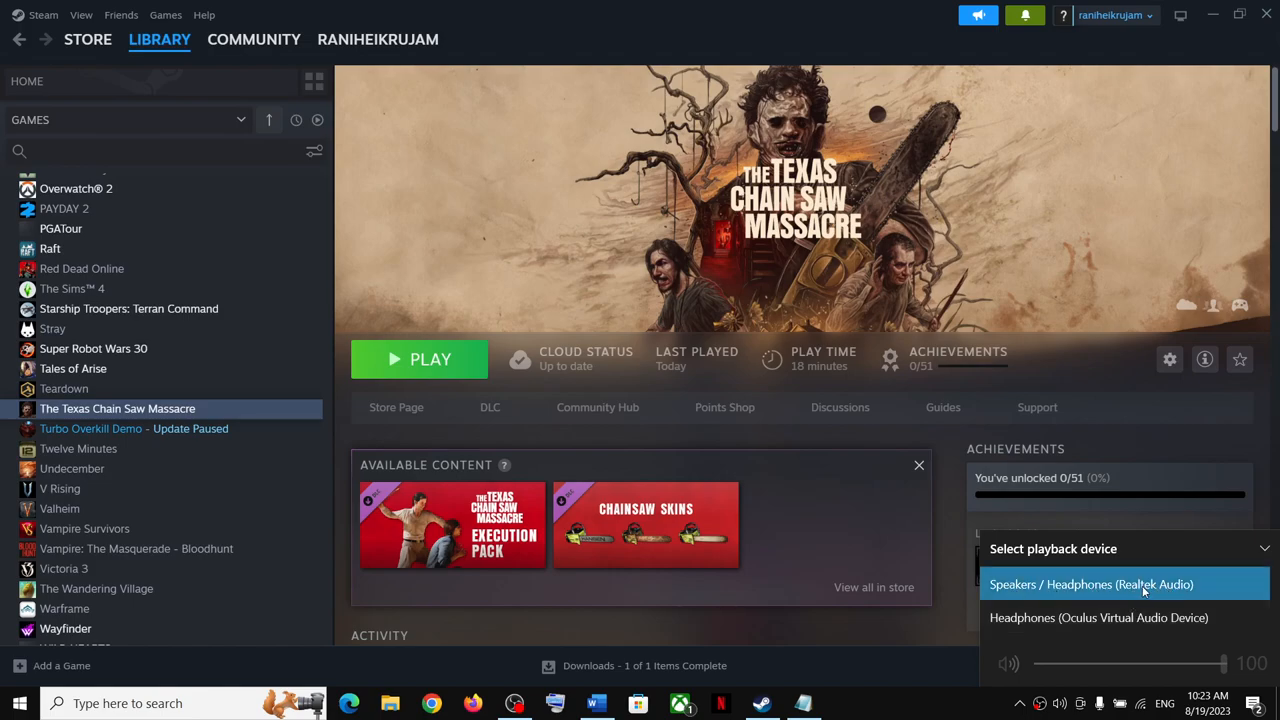
left_click(1090, 584)
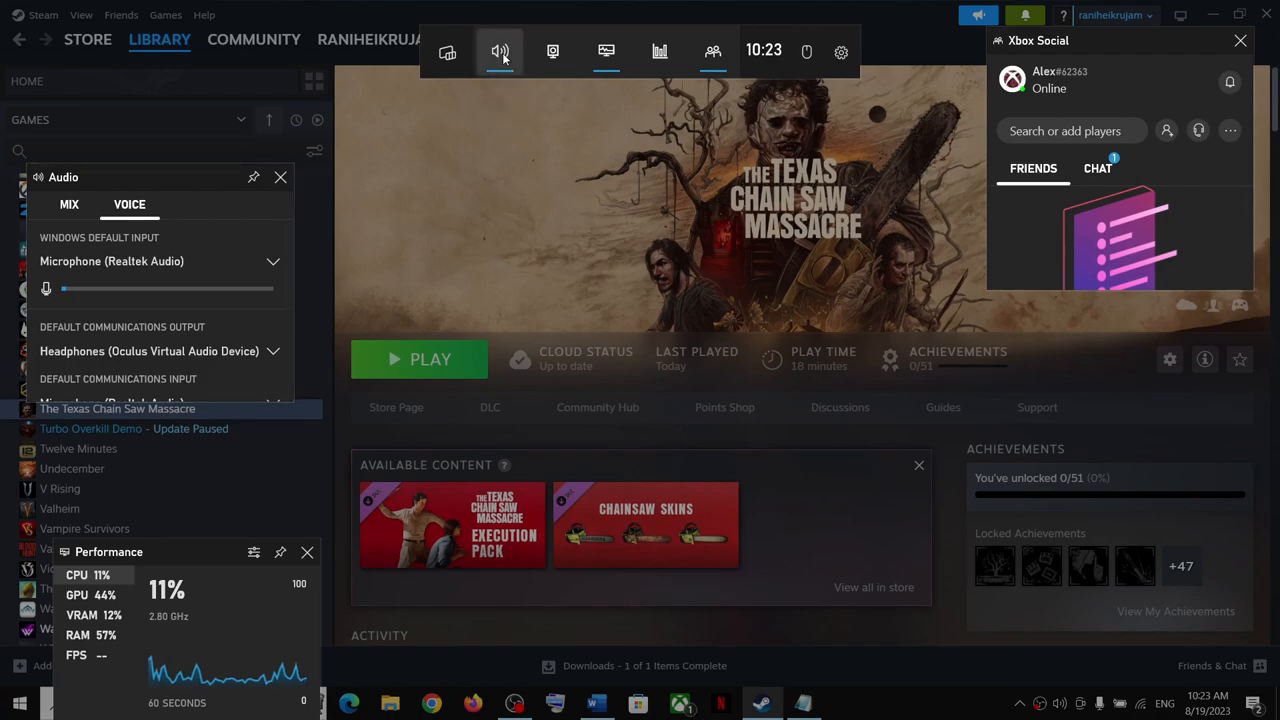
Keep Realtek speakers as Game Bar default output and Microphone (Realtek Audio) as default input
left_click(68, 204)
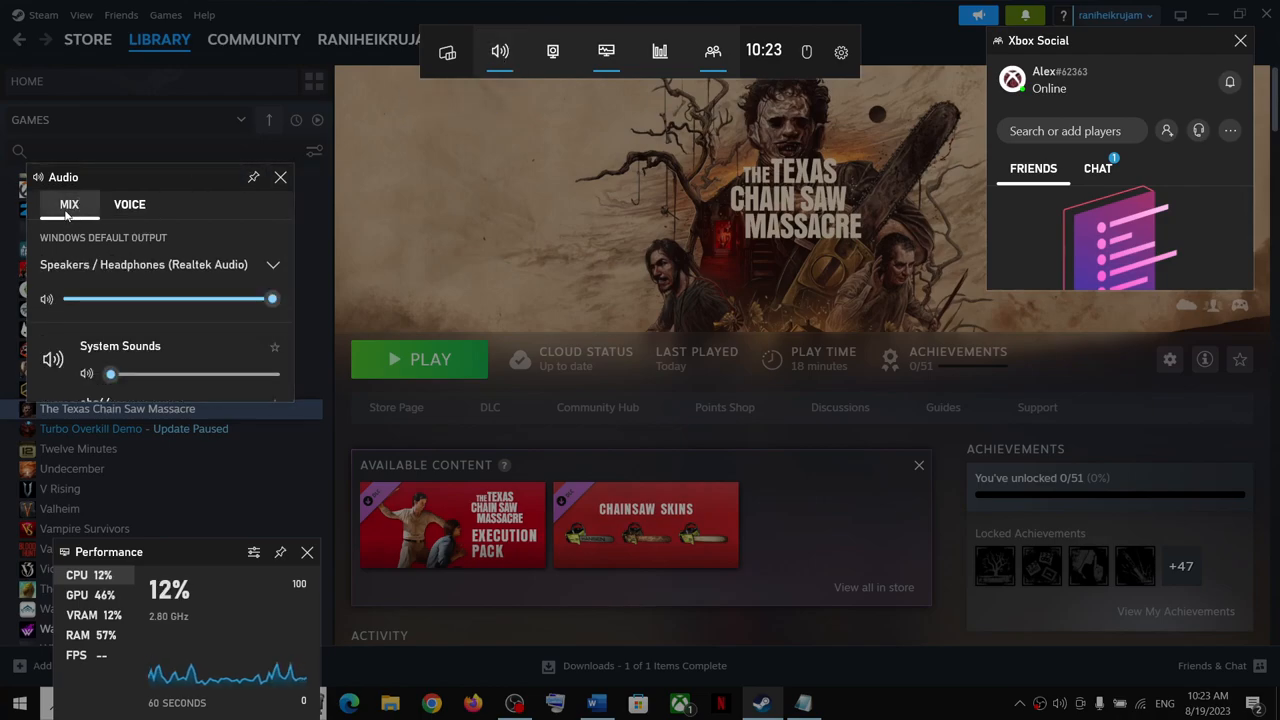
left_click(272, 264)
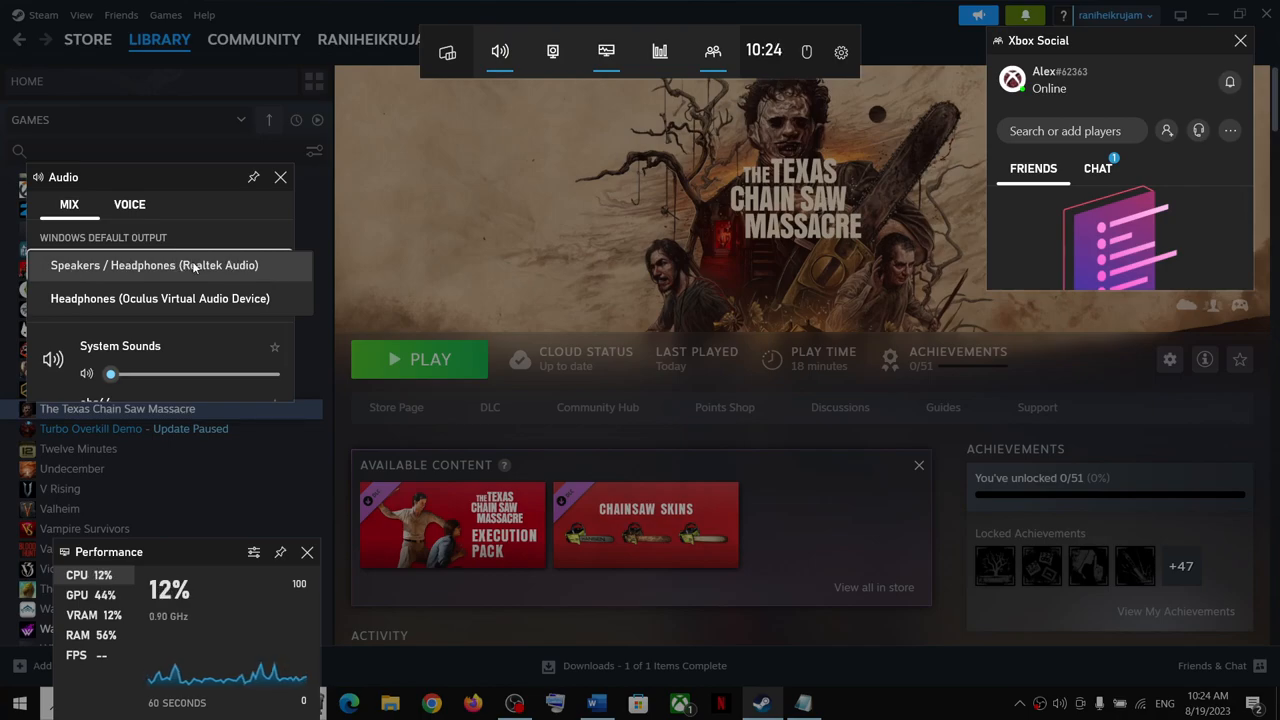
left_click(128, 204)
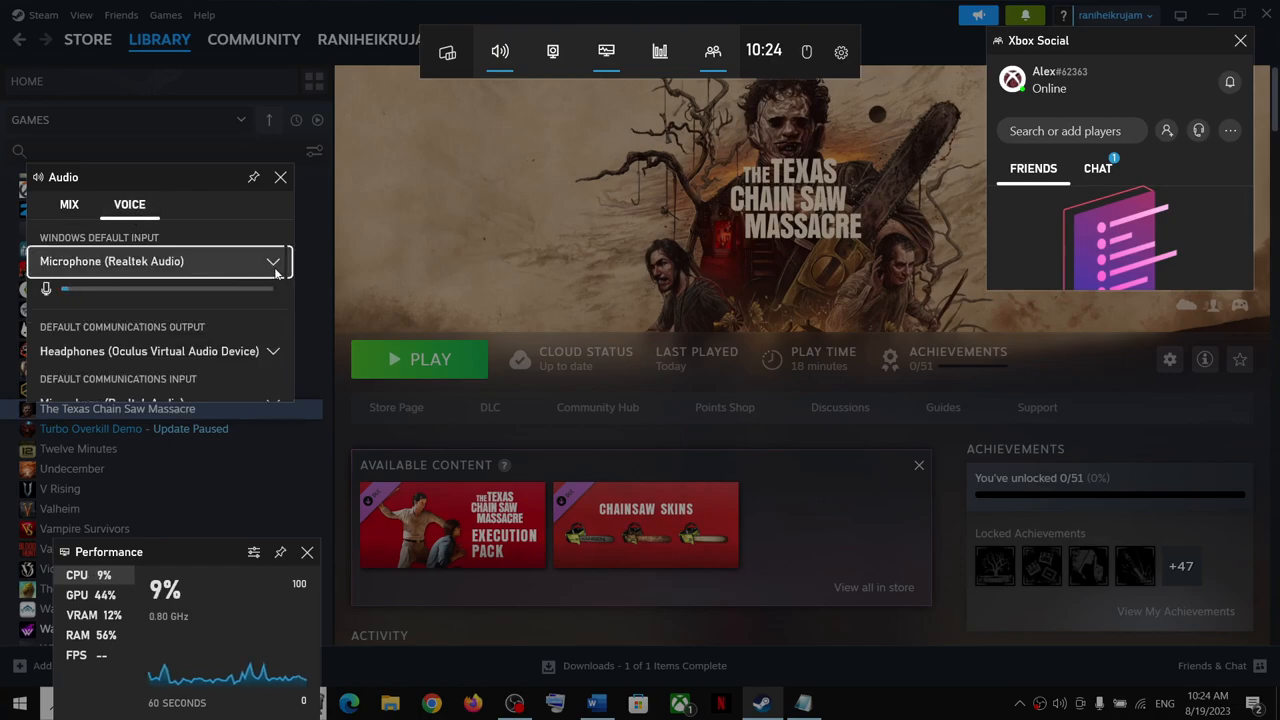
left_click(160, 260)
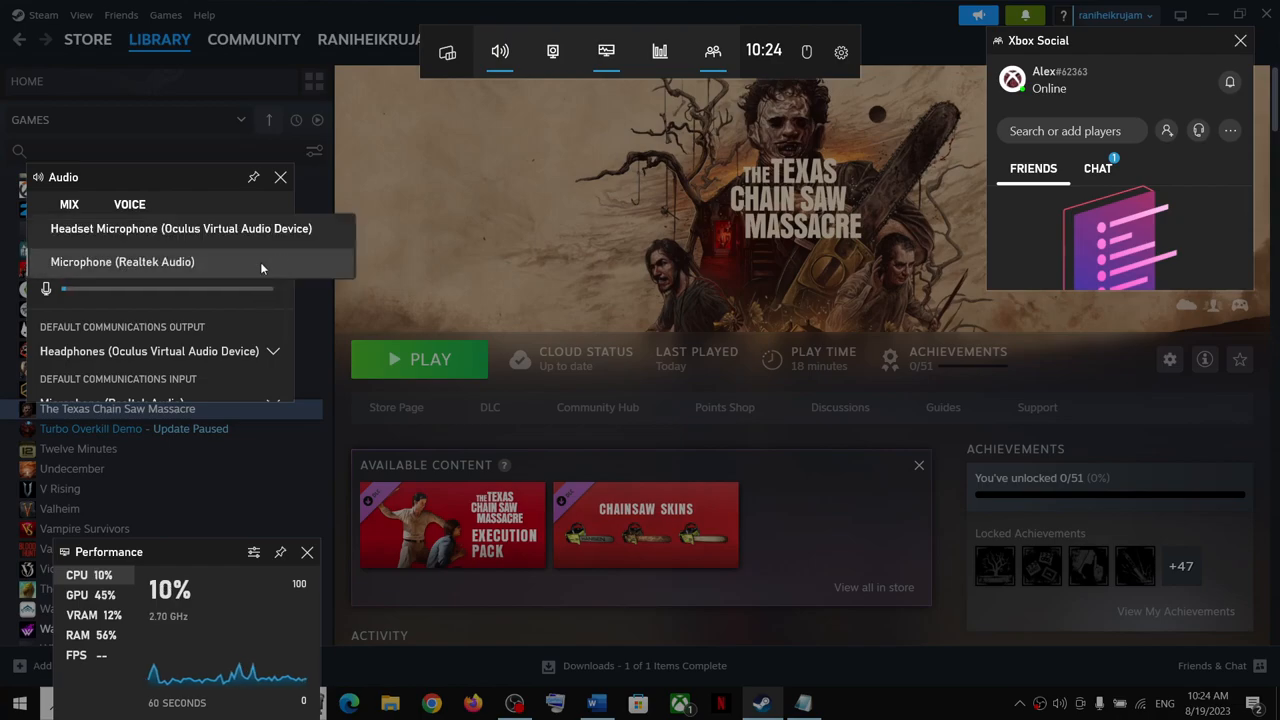
left_click(128, 204)
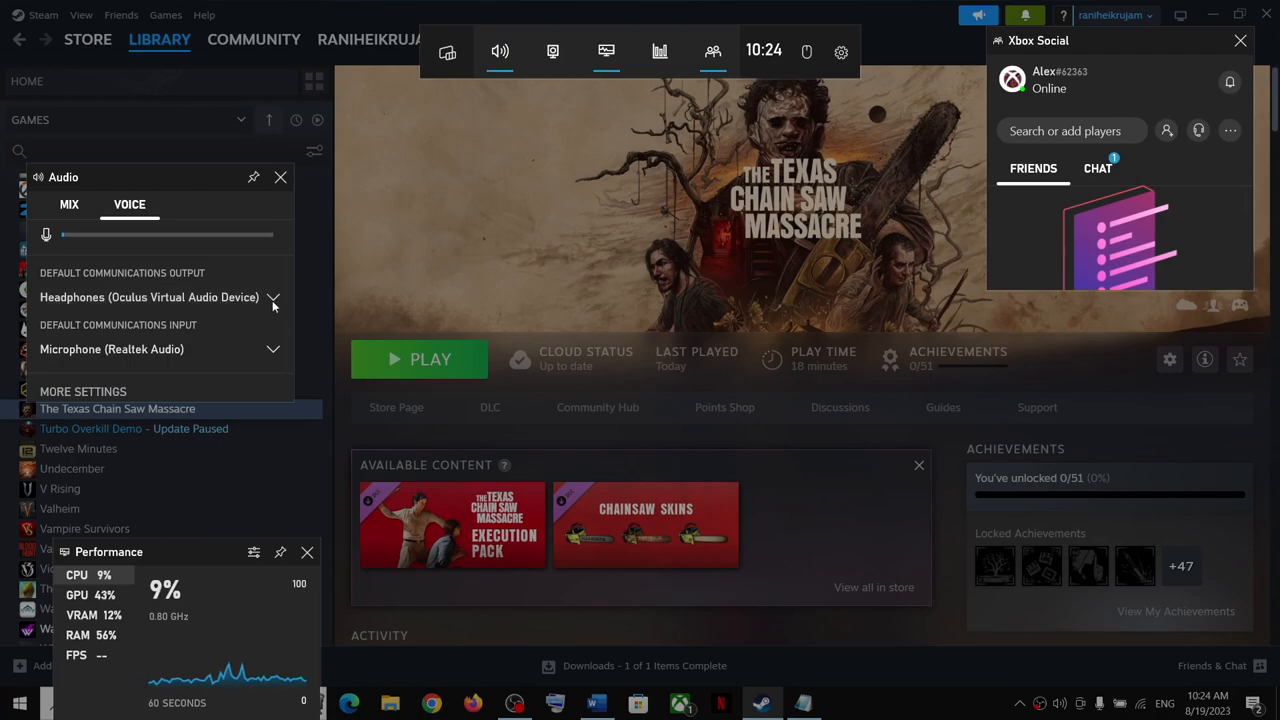
Set voice communications to Realtek speakers output and Microphone (Realtek Audio) input
left_click(272, 296)
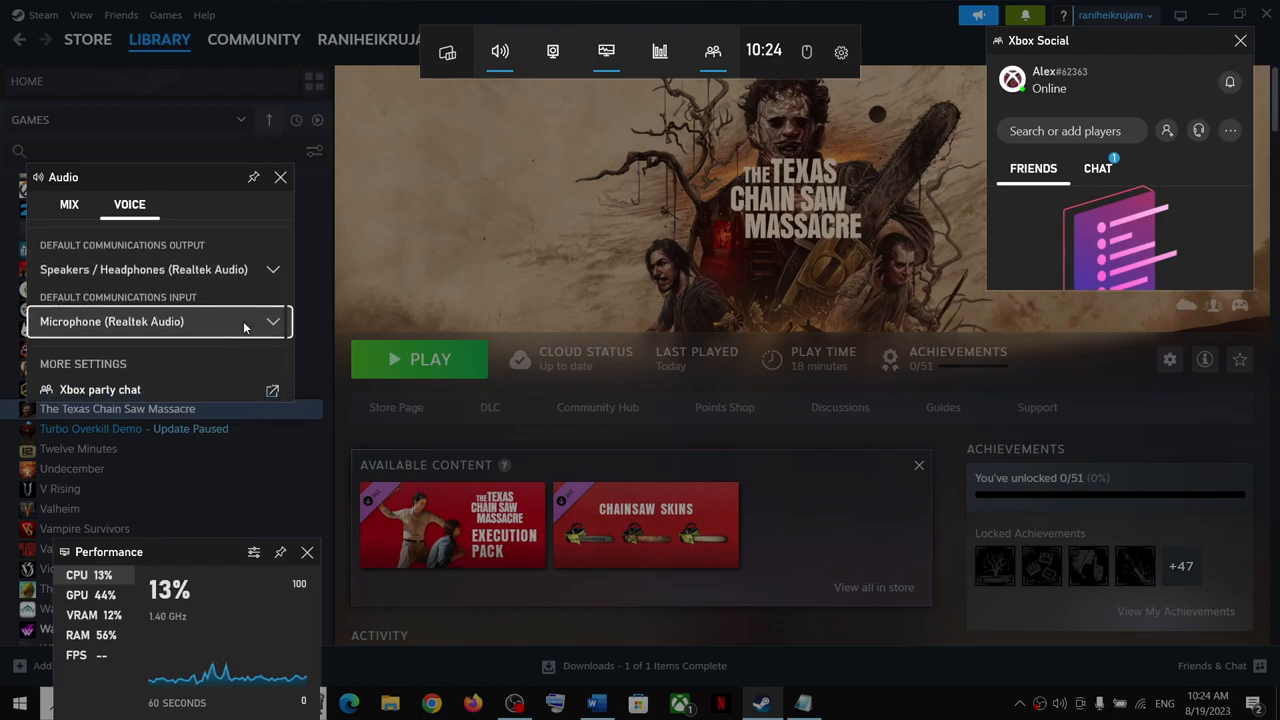
left_click(160, 320)
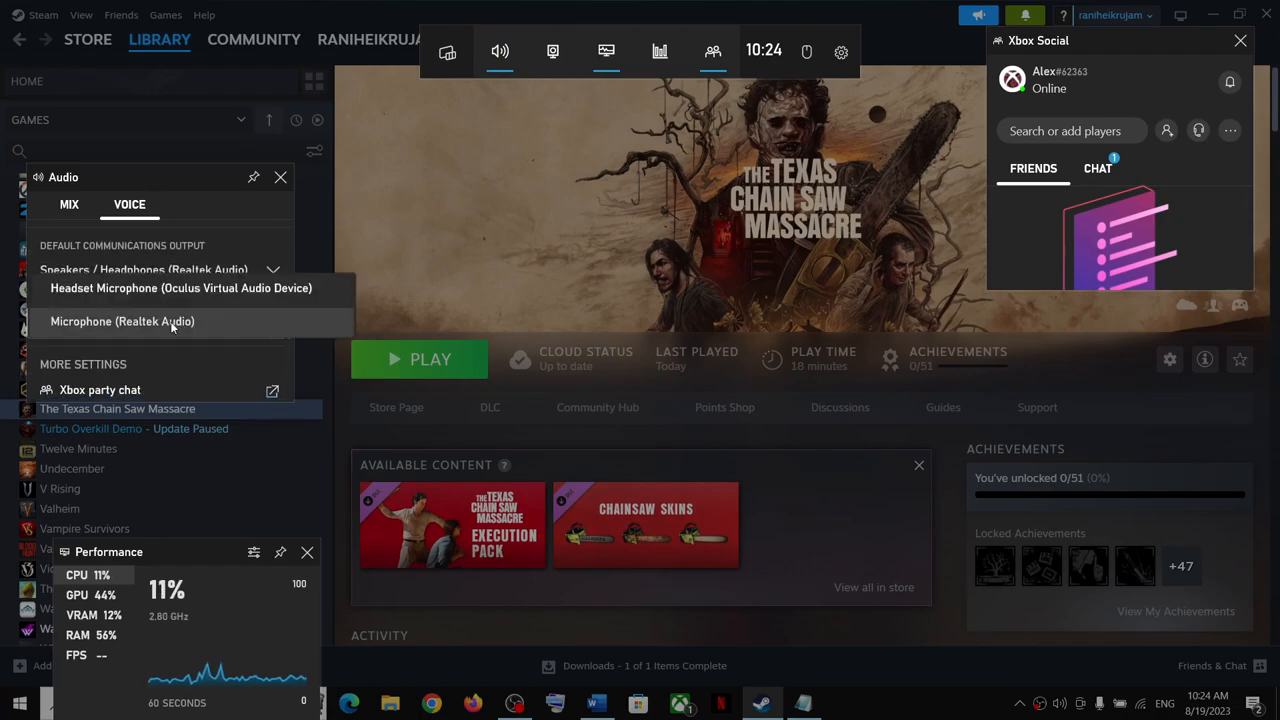
left_click(150, 320)
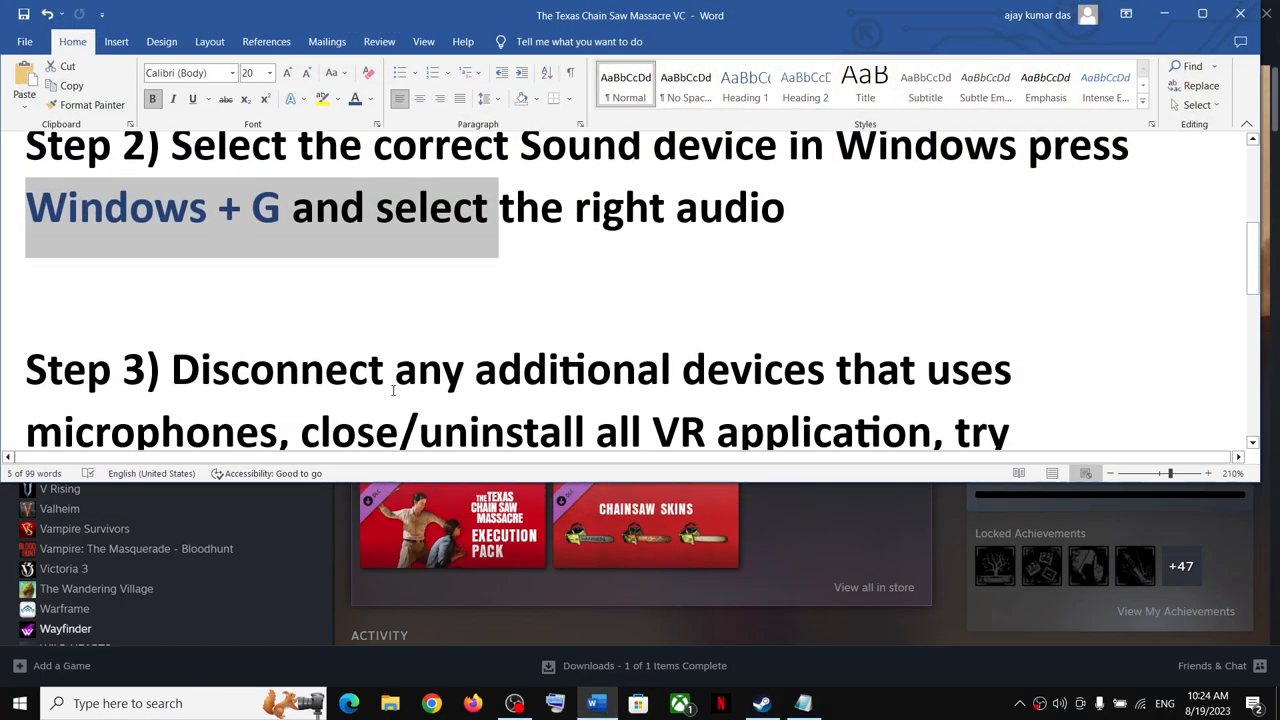
scroll("down", 3)
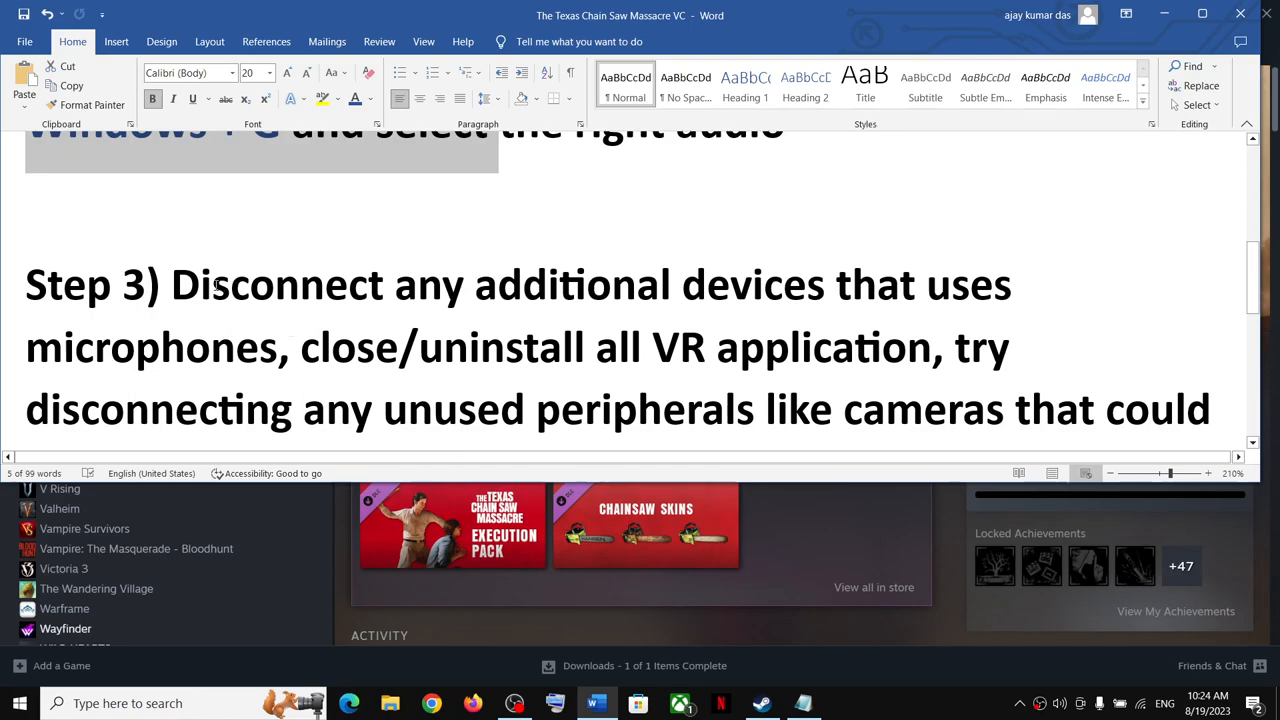
left_click_drag(170, 284, 240, 348)
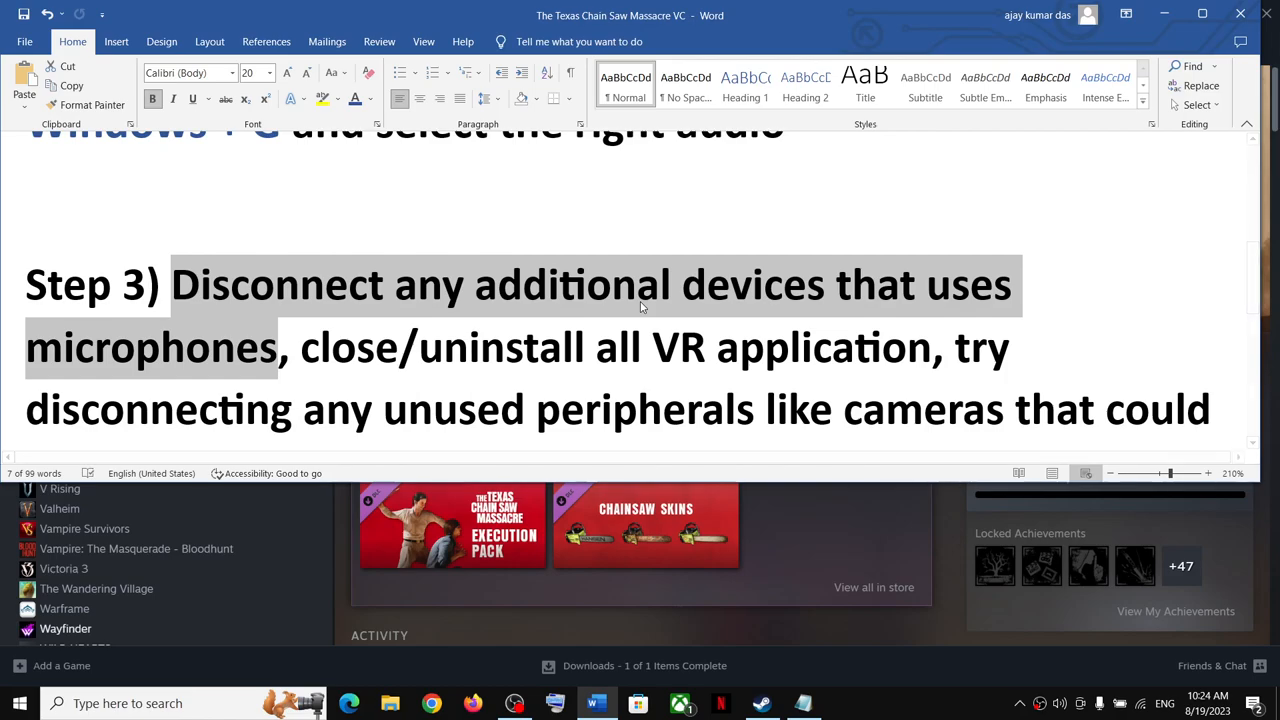
scroll("down", 3)
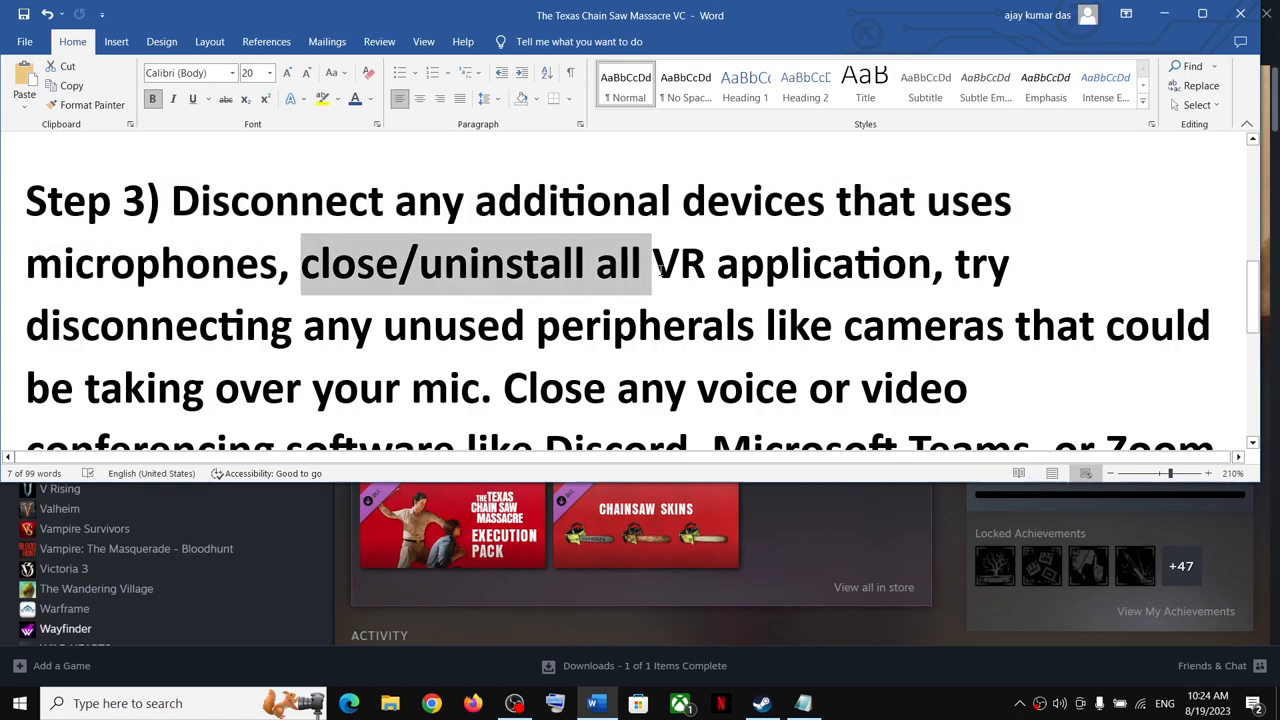
left_click_drag(650, 264, 930, 264)
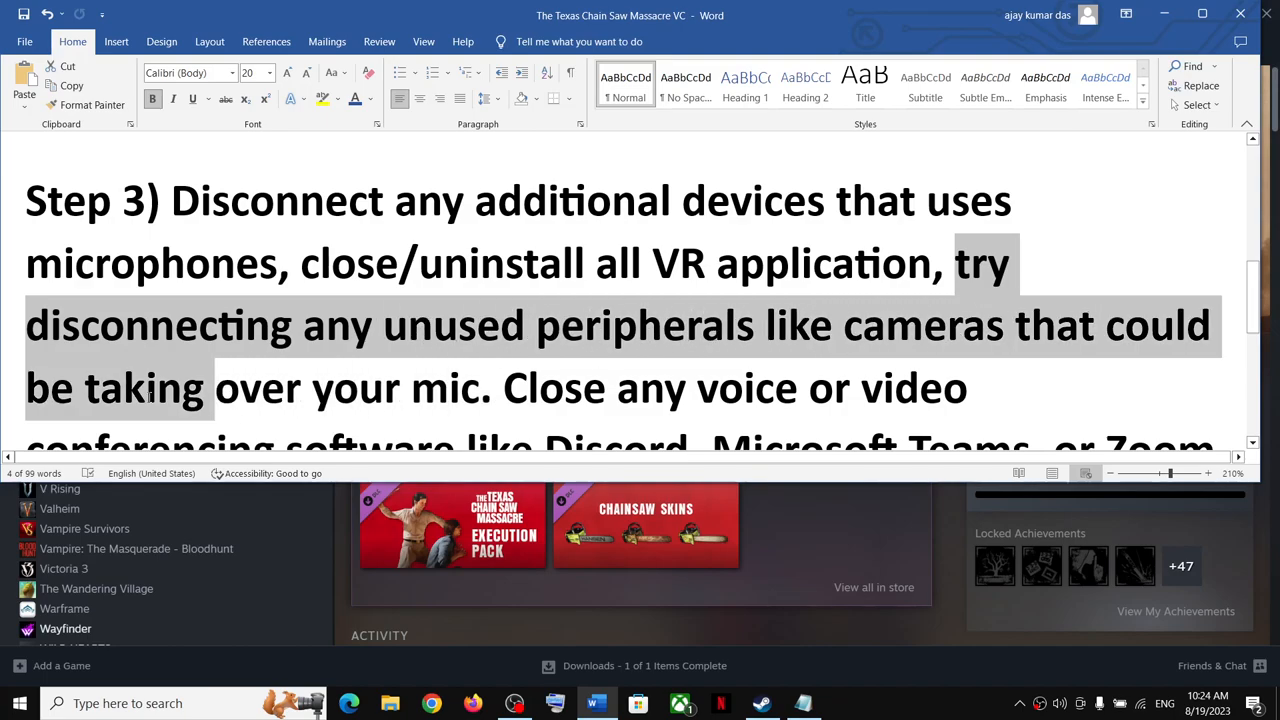
scroll("down", 3)
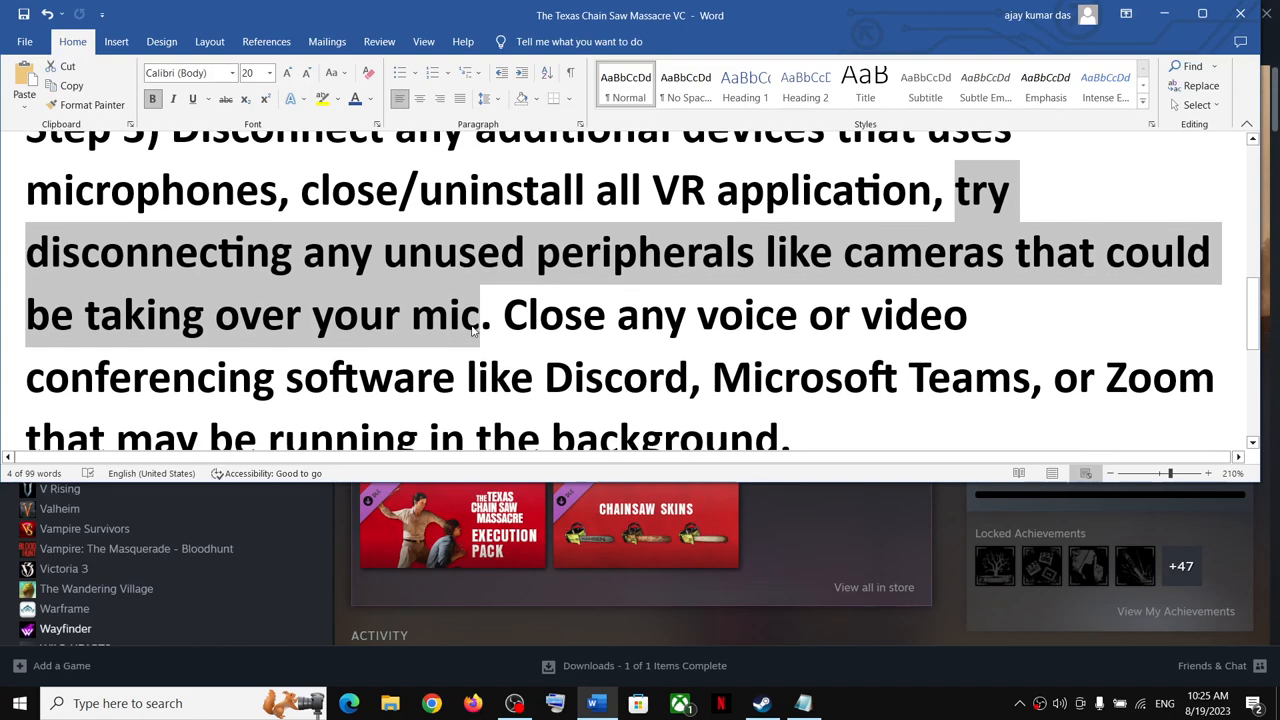
scroll("down", 3)
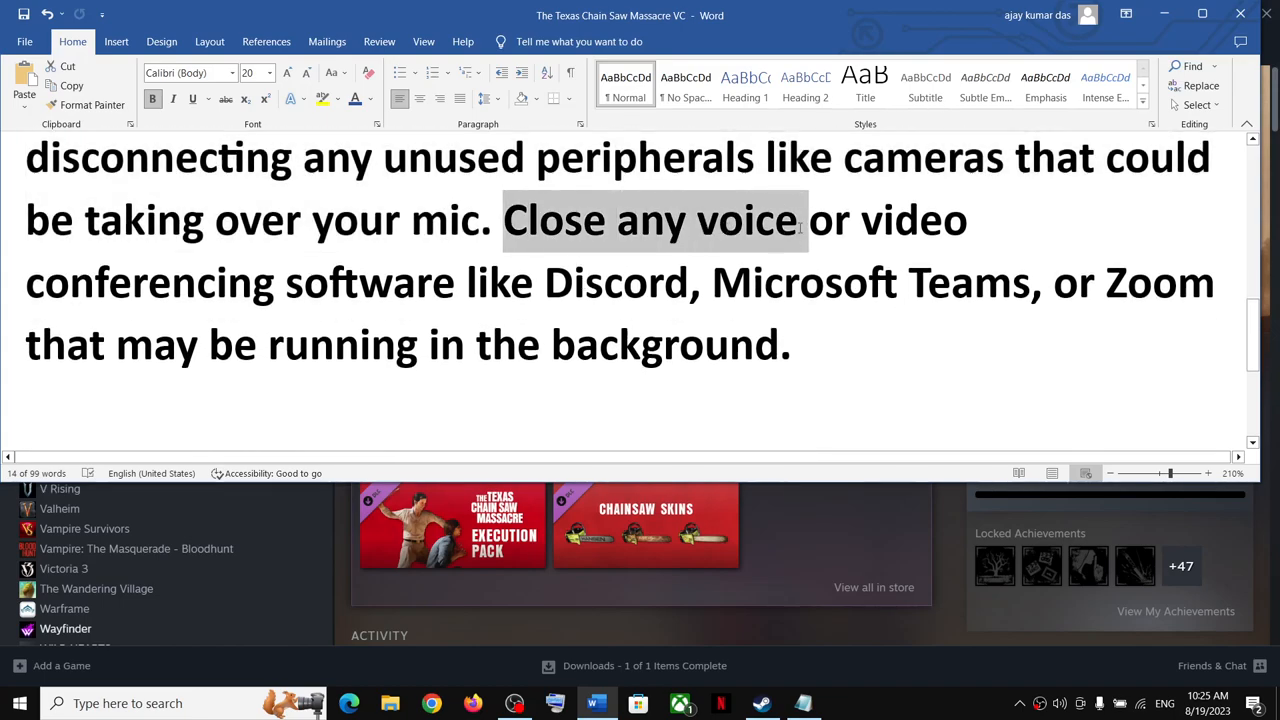
left_click_drag(800, 220, 540, 282)
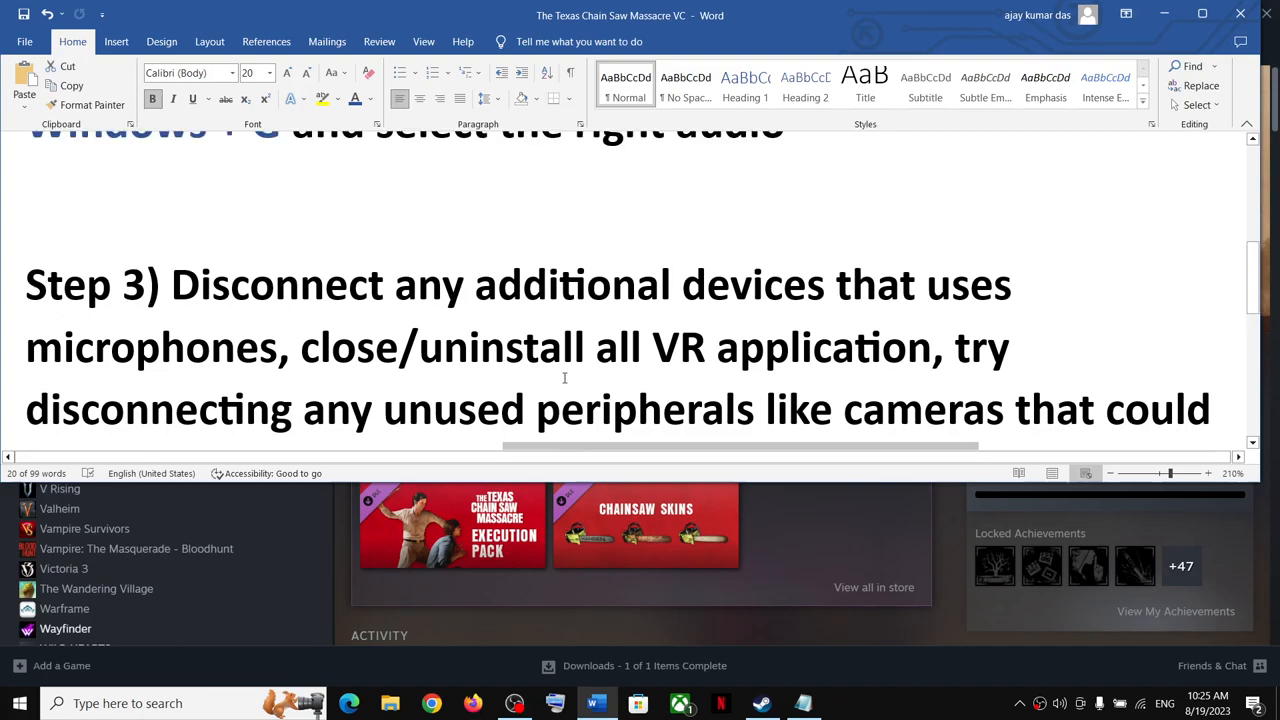
scroll("down", 3)
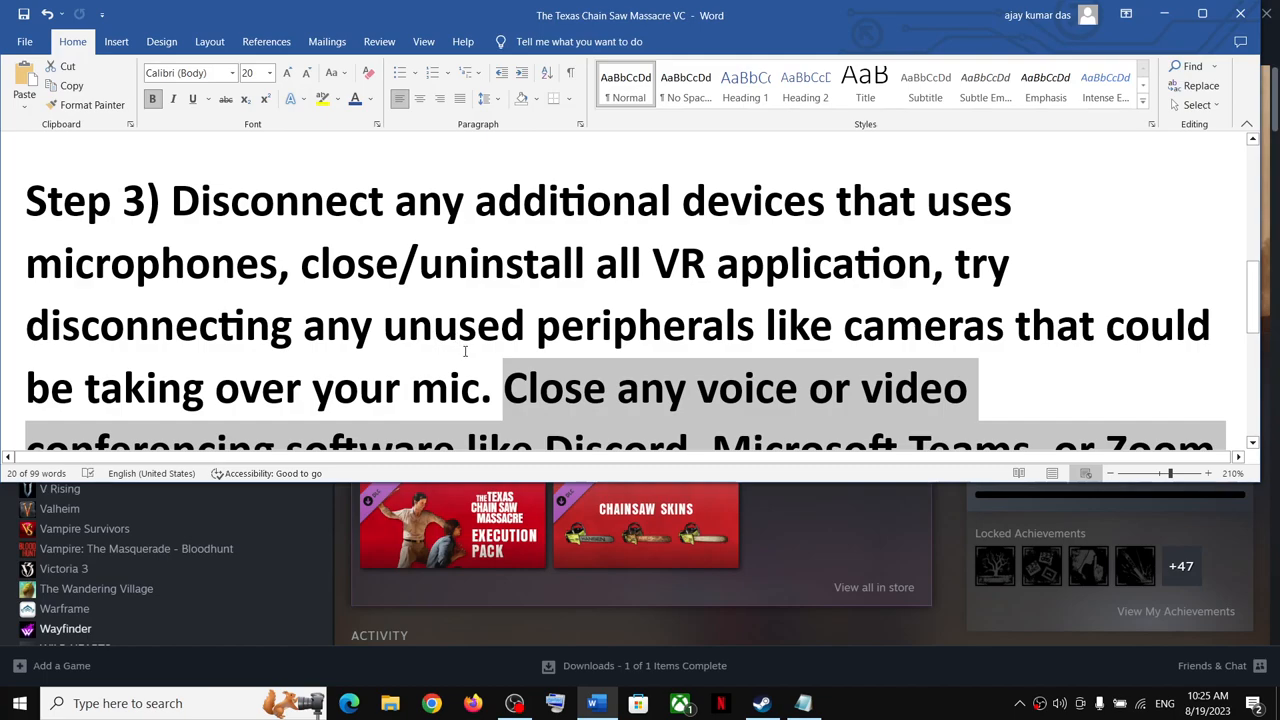
left_click(760, 704)
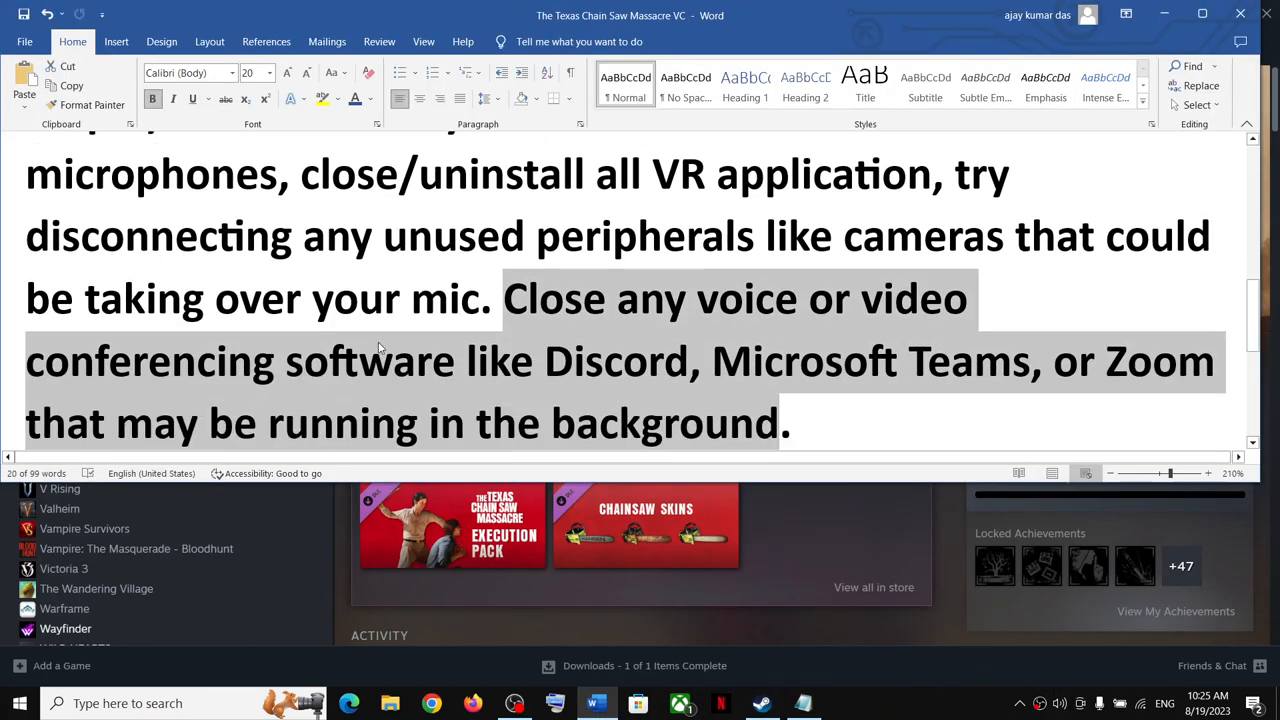
scroll("down", 3)
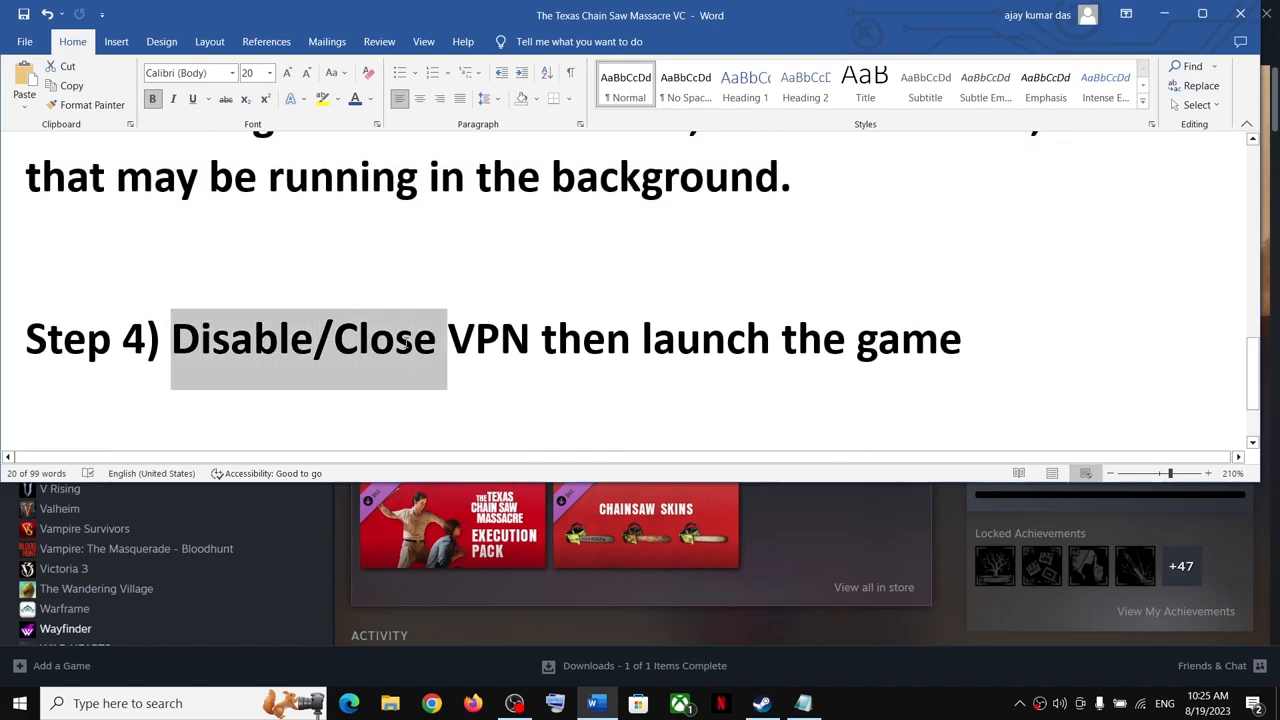
Extend Step 4 to read Disable/Close/uninstall VPN then launch the game
left_click(438, 338)
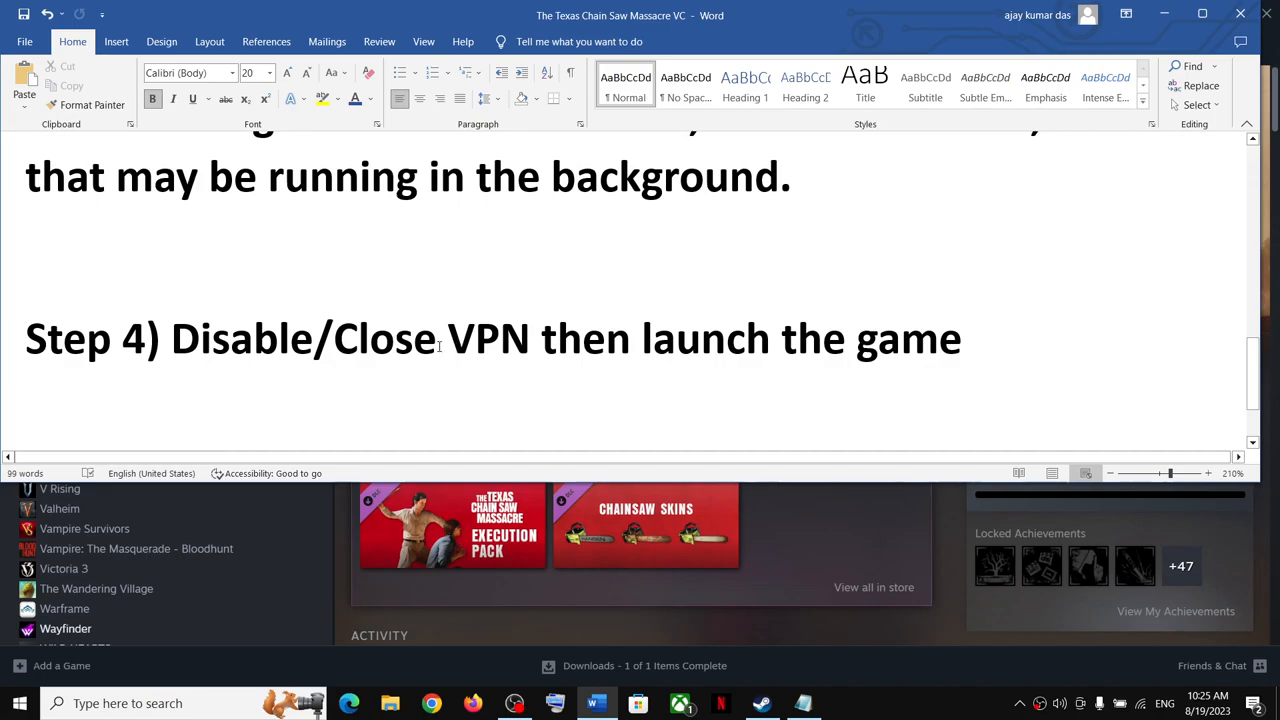
type("uni")
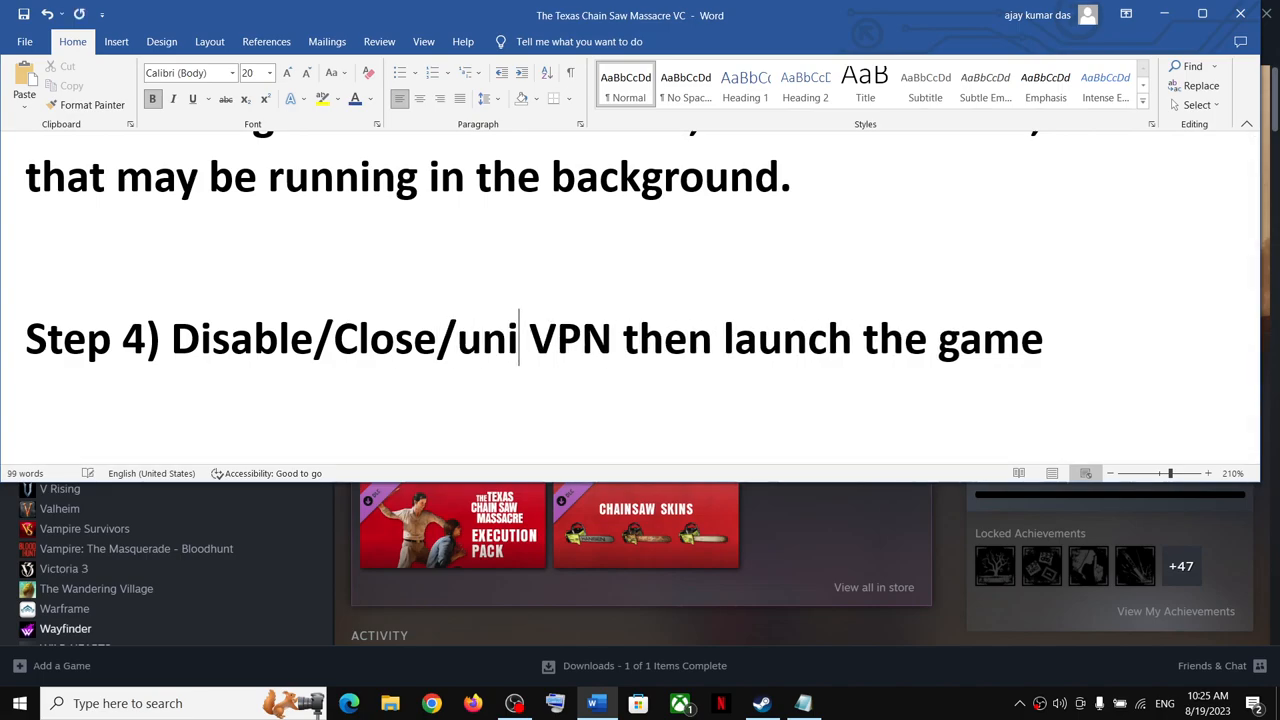
type("nstall")
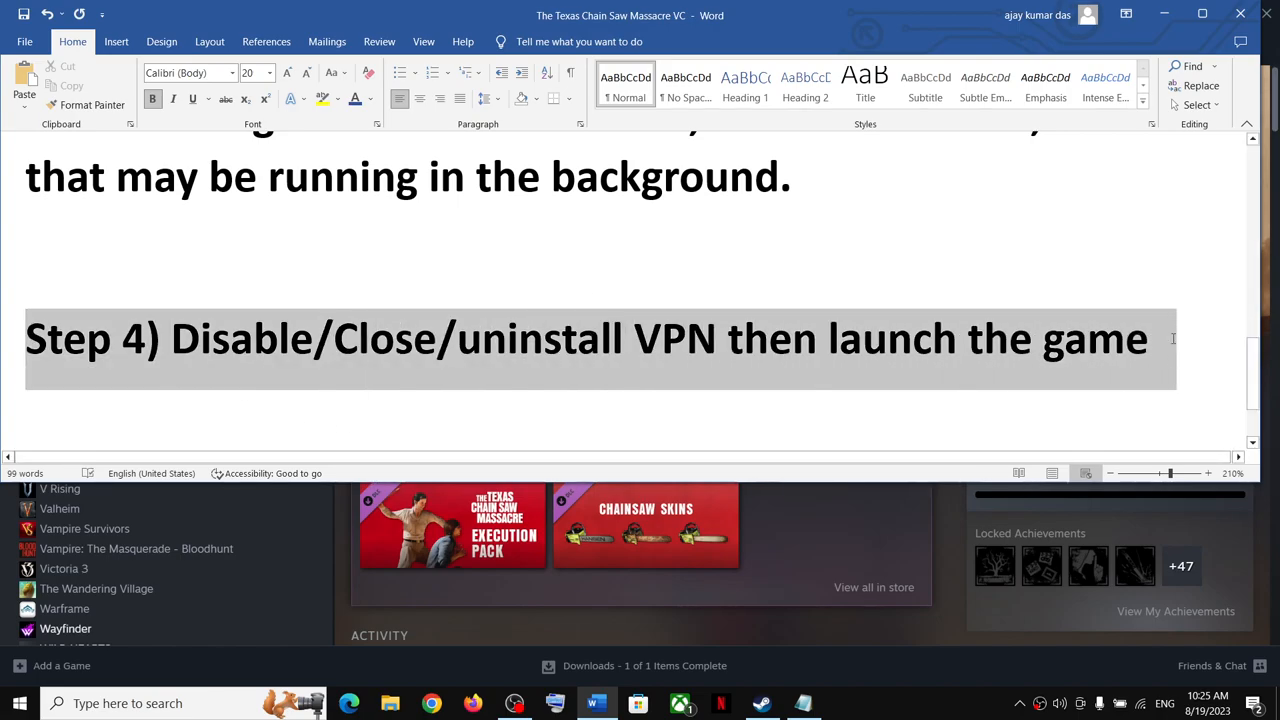
Highlight the whole Step 4 line and return to the game's Steam library page
left_click(314, 338)
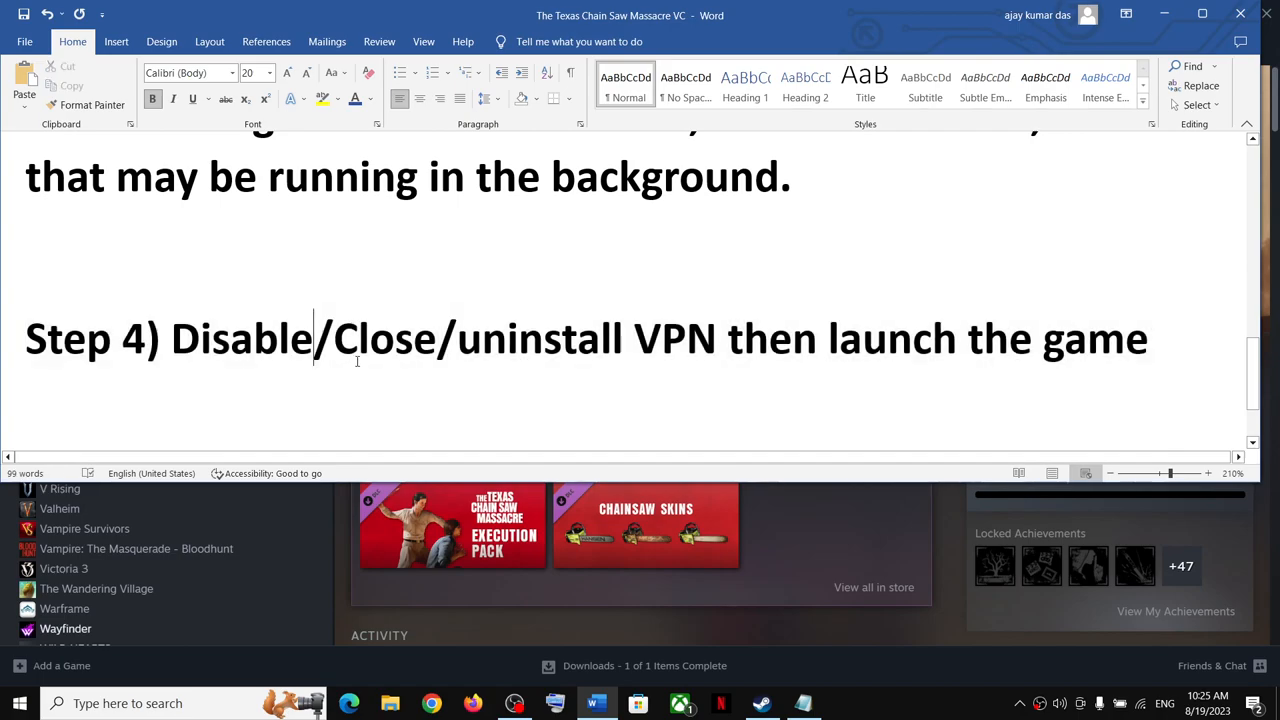
double_click(546, 338)
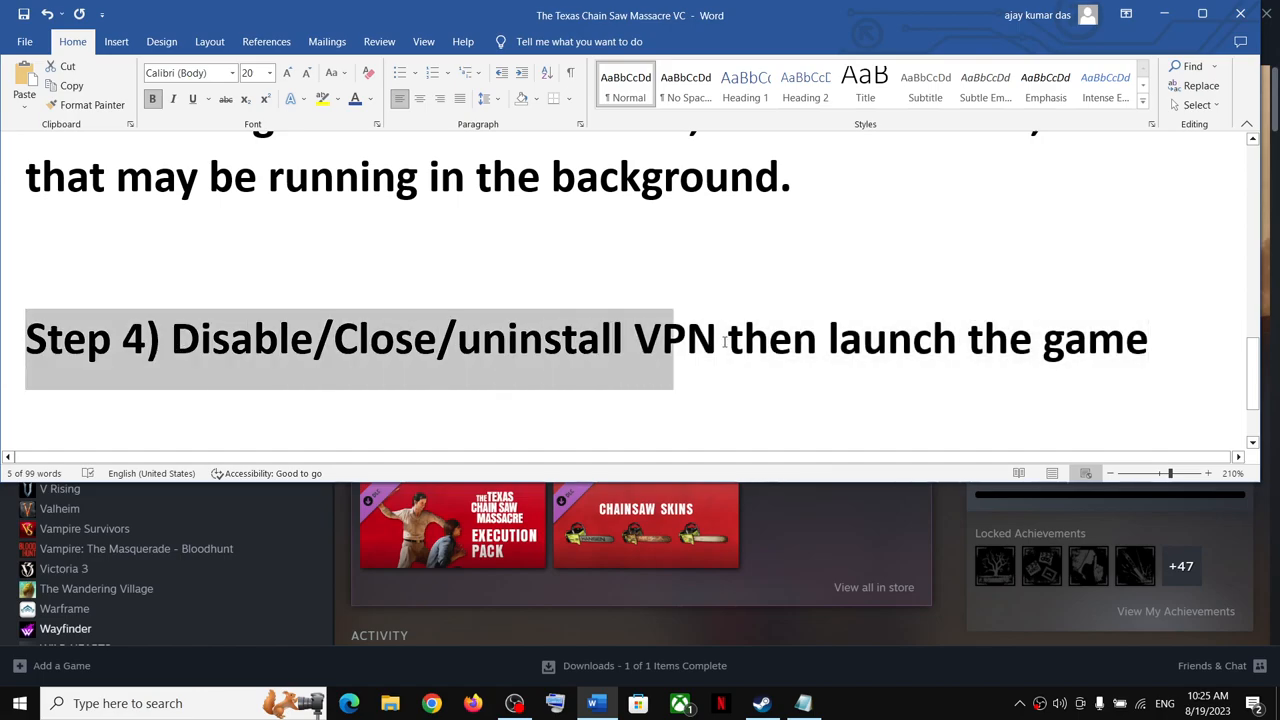
left_click_drag(724, 338, 1148, 338)
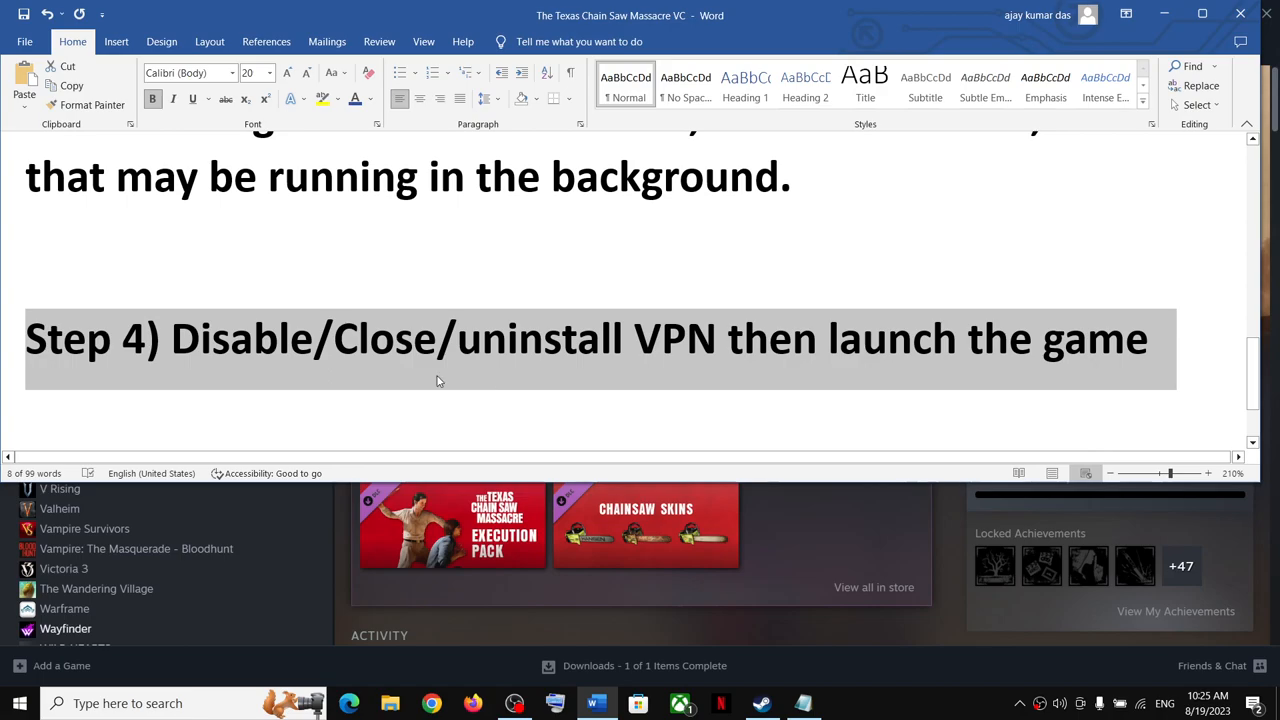
mouse_move(632, 364)
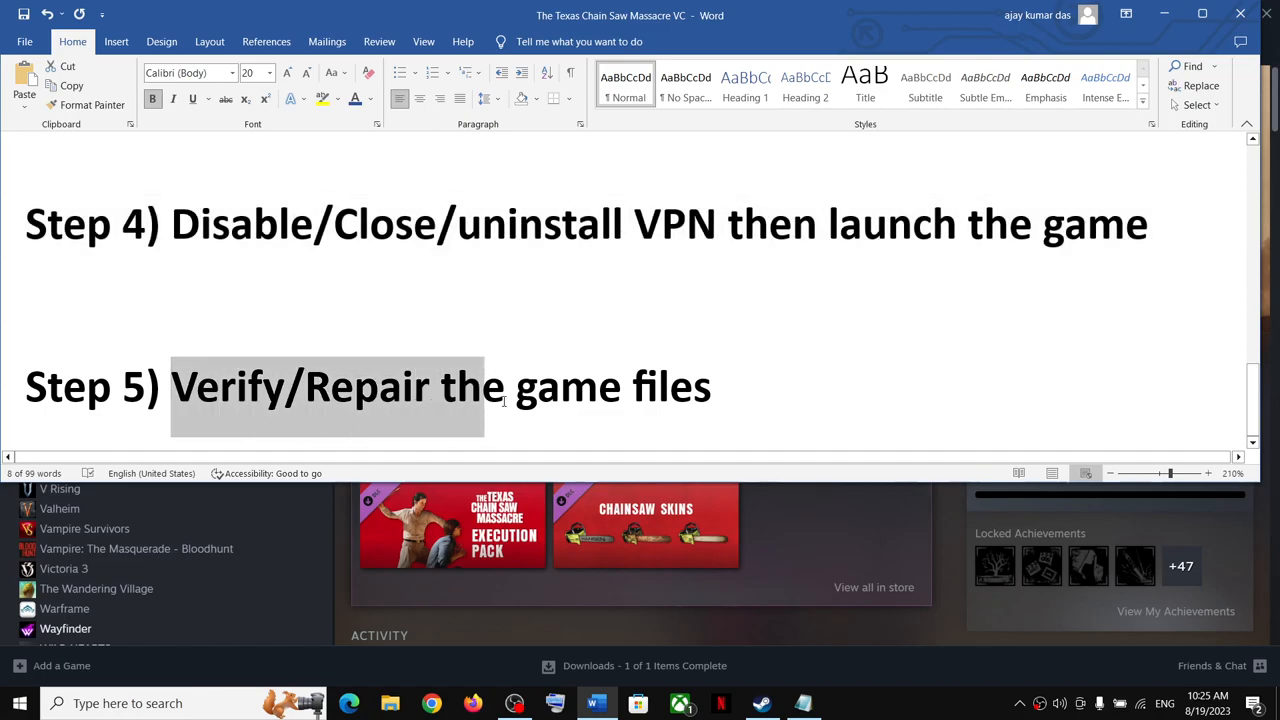
left_click(760, 704)
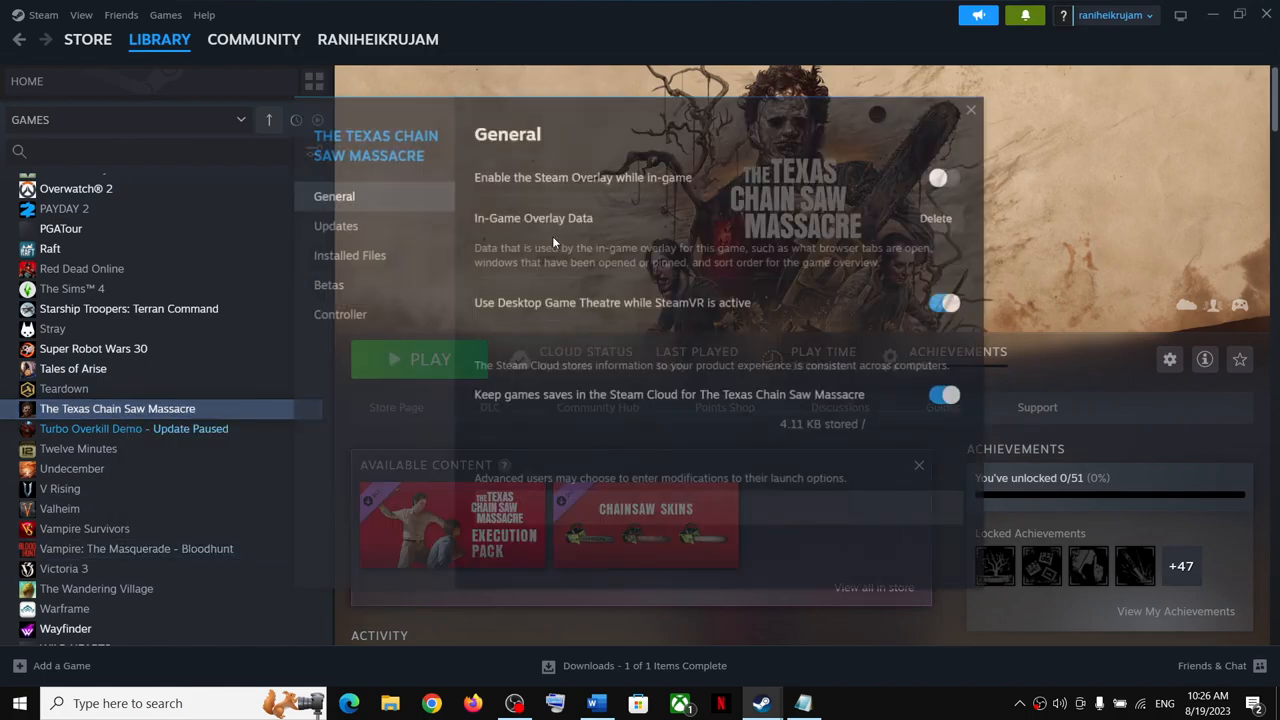
Verify integrity of The Texas Chain Saw Massacre's game files from Installed Files
left_click(350, 254)
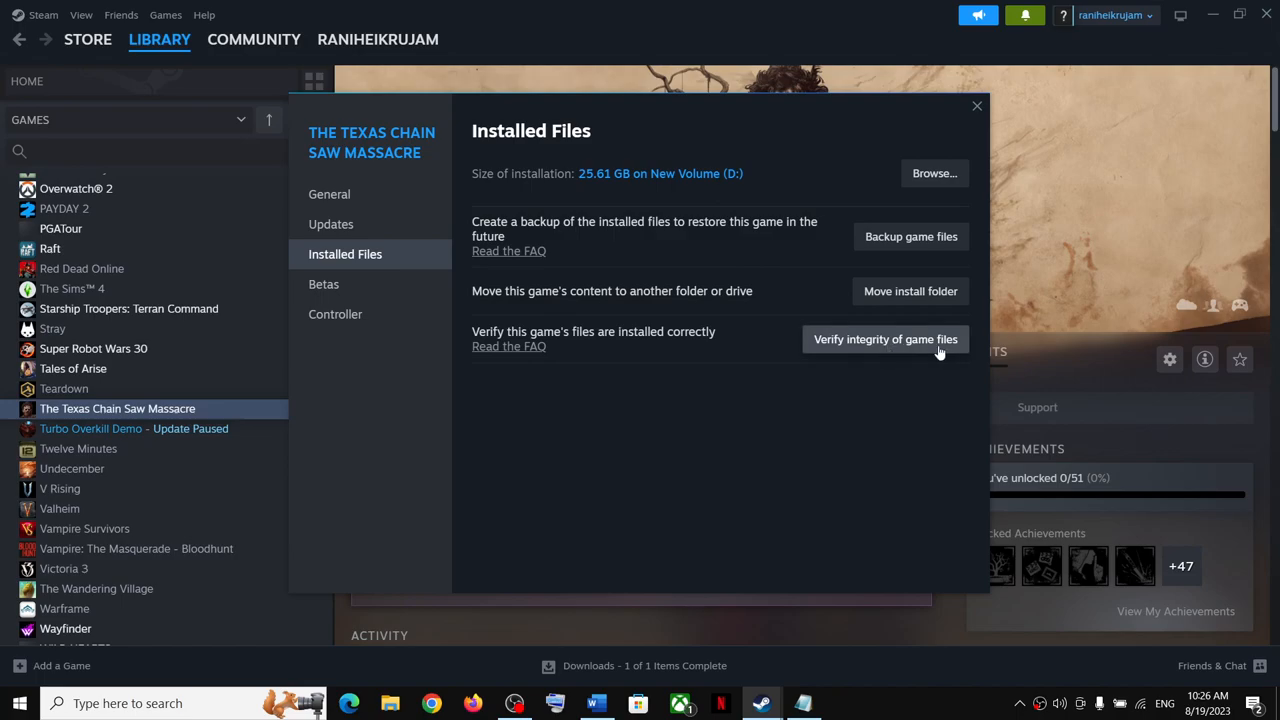
left_click(976, 106)
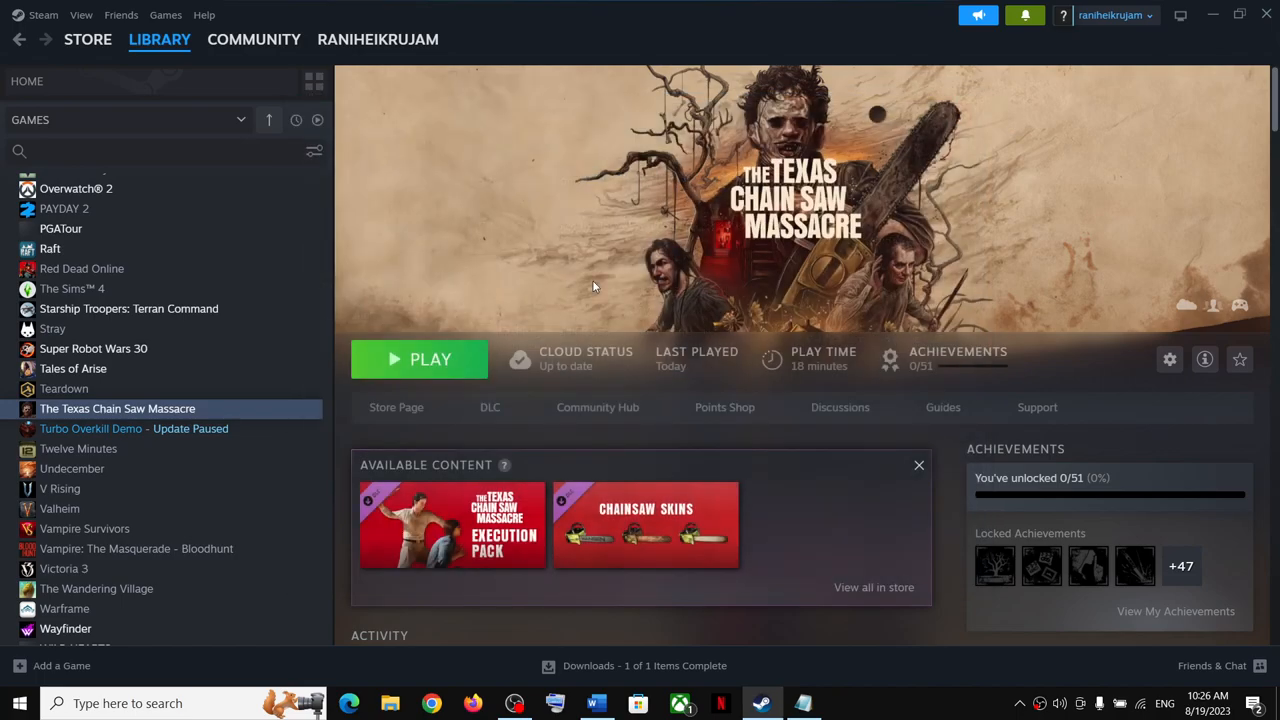
mouse_move(660, 300)
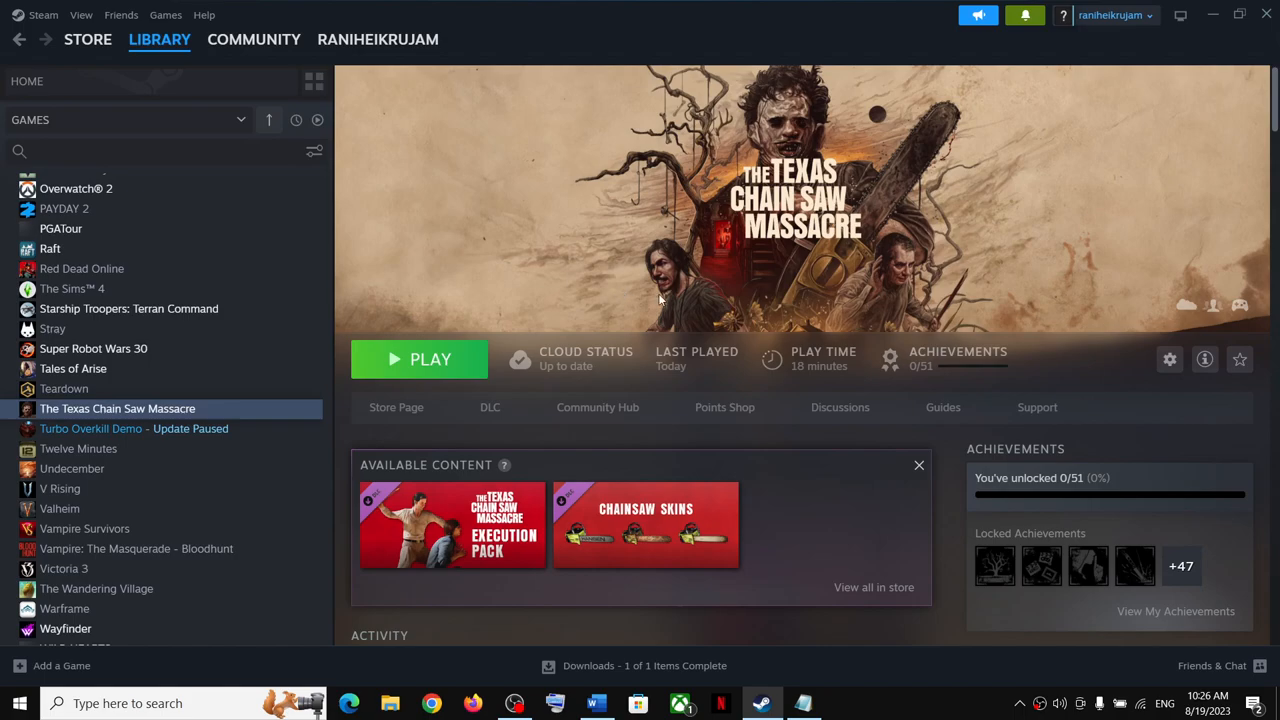
mouse_move(904, 324)
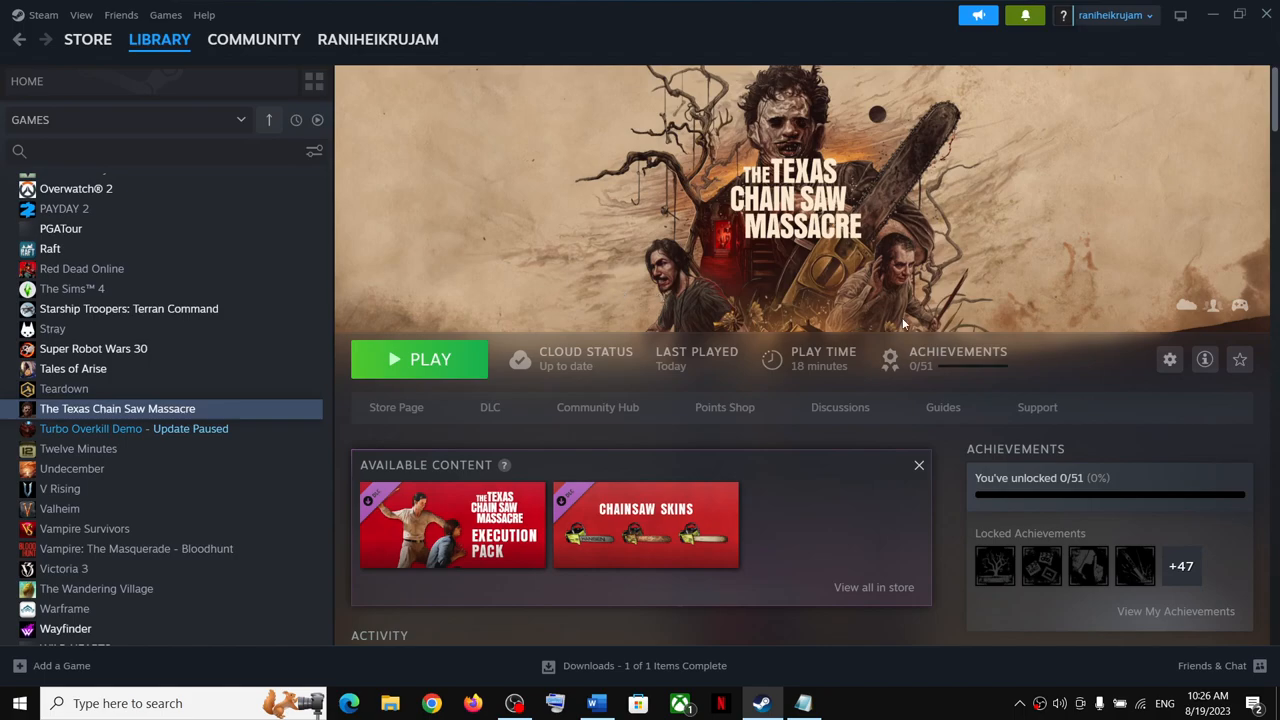
mouse_move(928, 704)
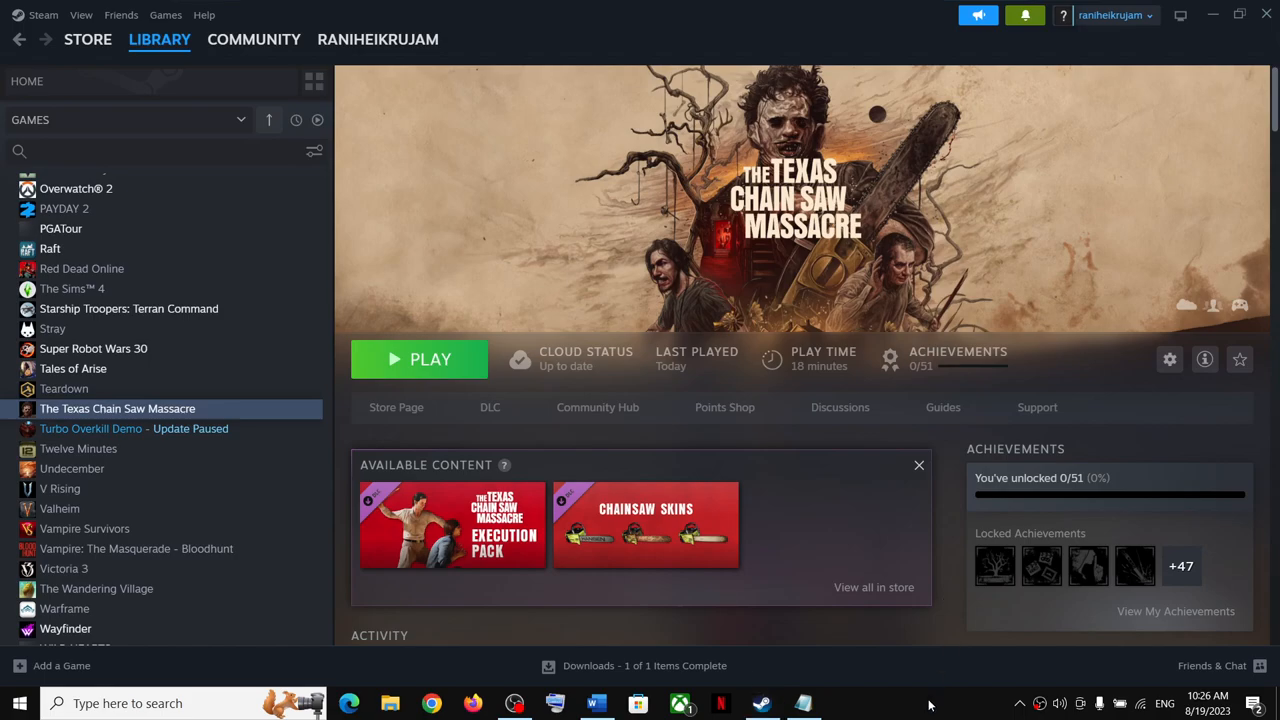